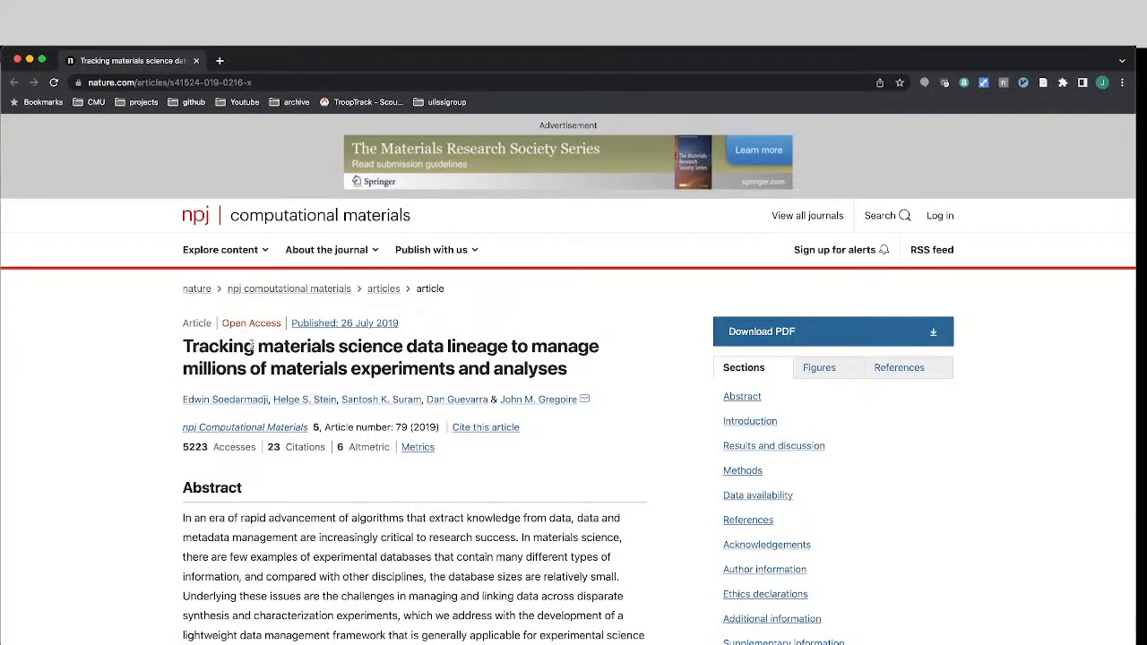
mouse_move(489, 347)
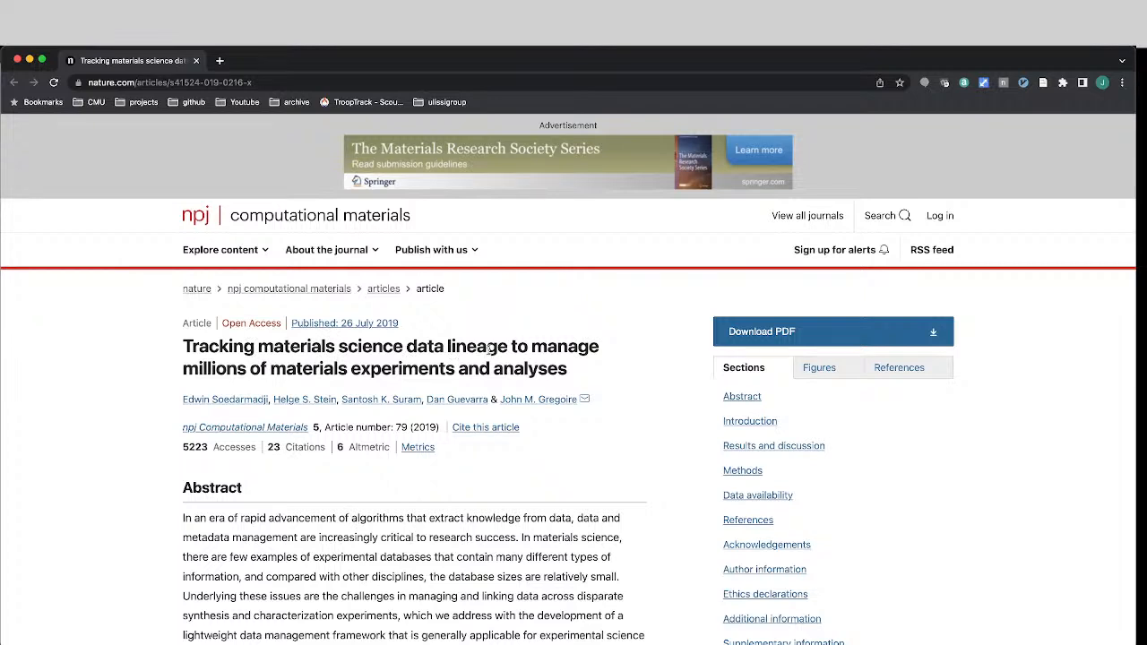
mouse_move(484, 370)
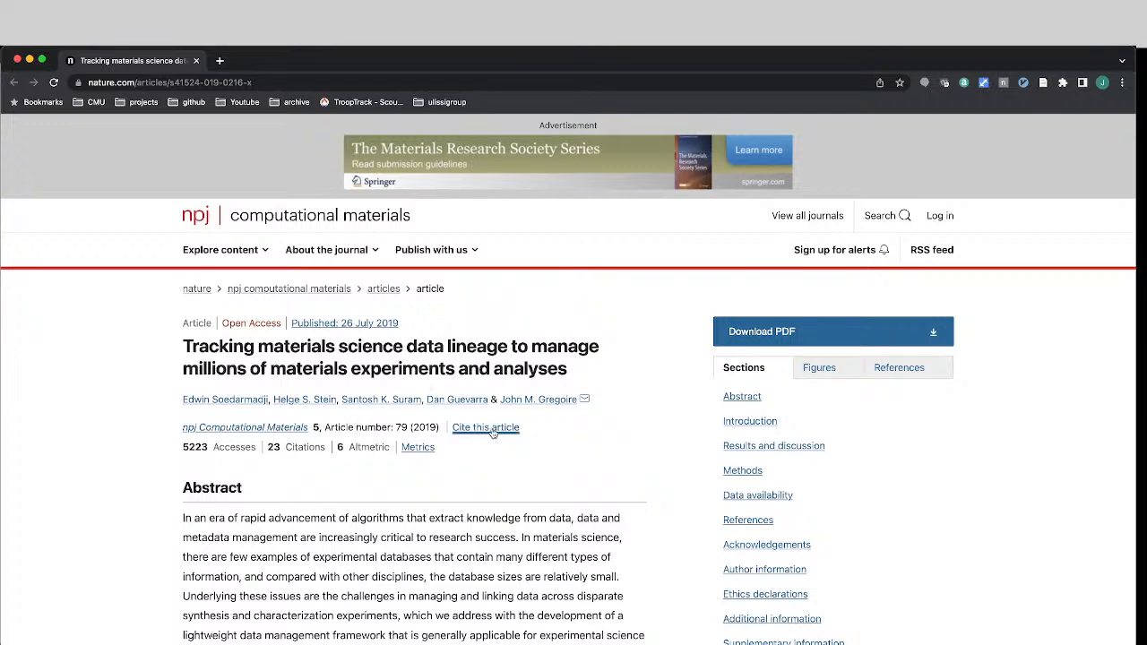
Jump to the 'Cite this article' section of the Nature data-lineage article.
left_click(486, 427)
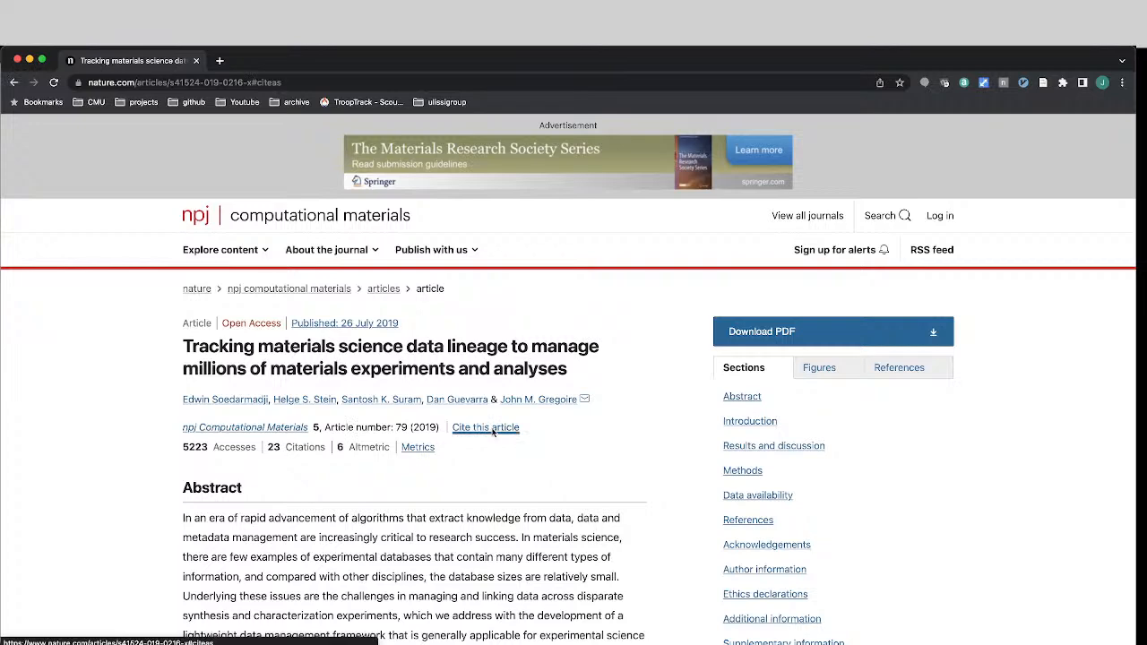
left_click(485, 428)
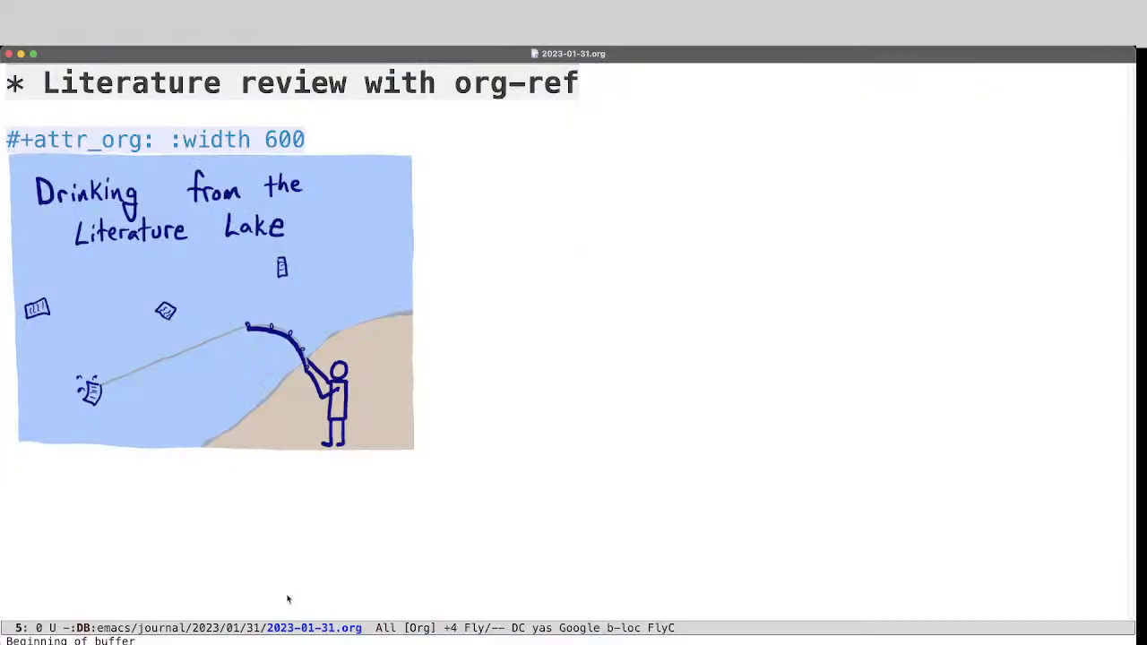
Insert a cite link to Soedarmadji 2019 below the image and open its actions.
key("M-x")
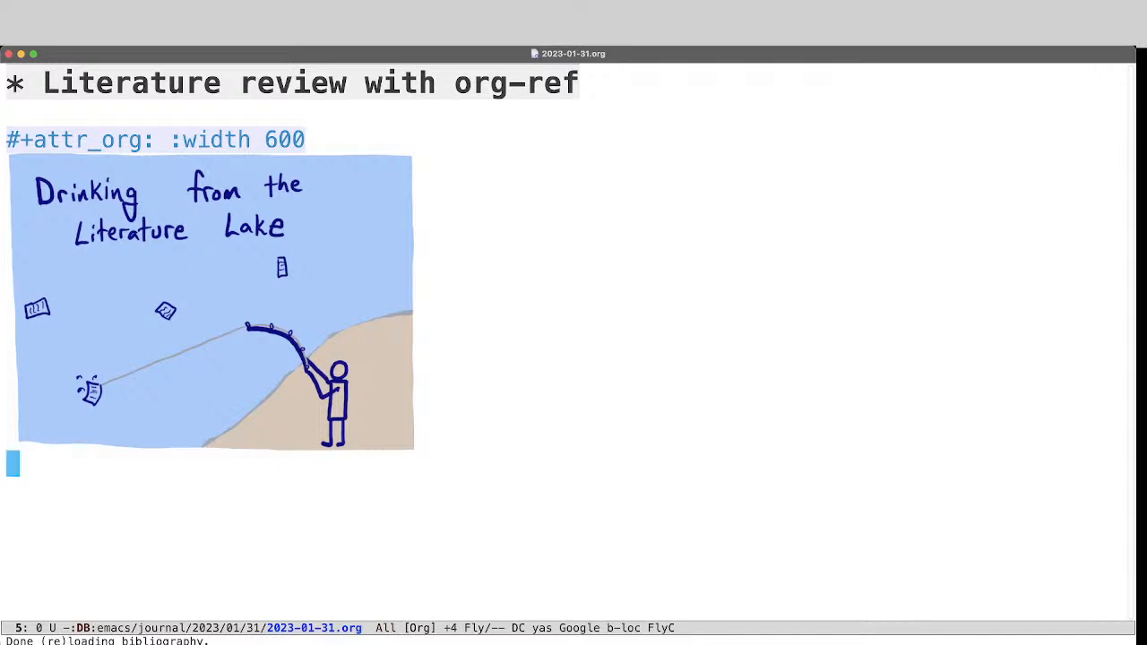
key("Return")
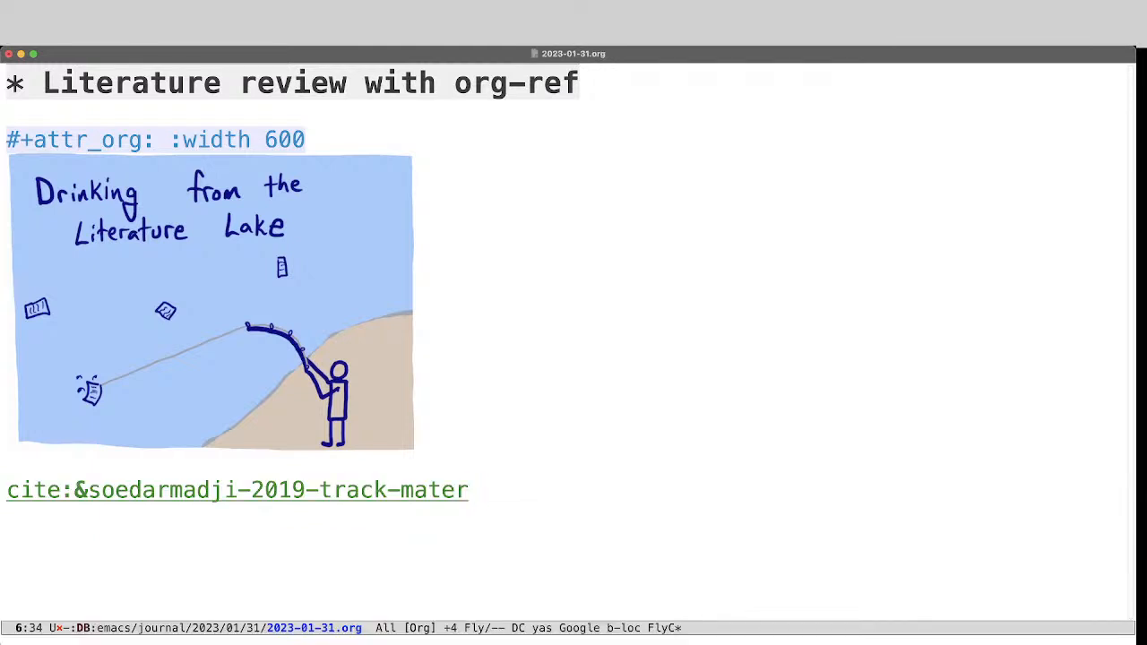
left_click(233, 489)
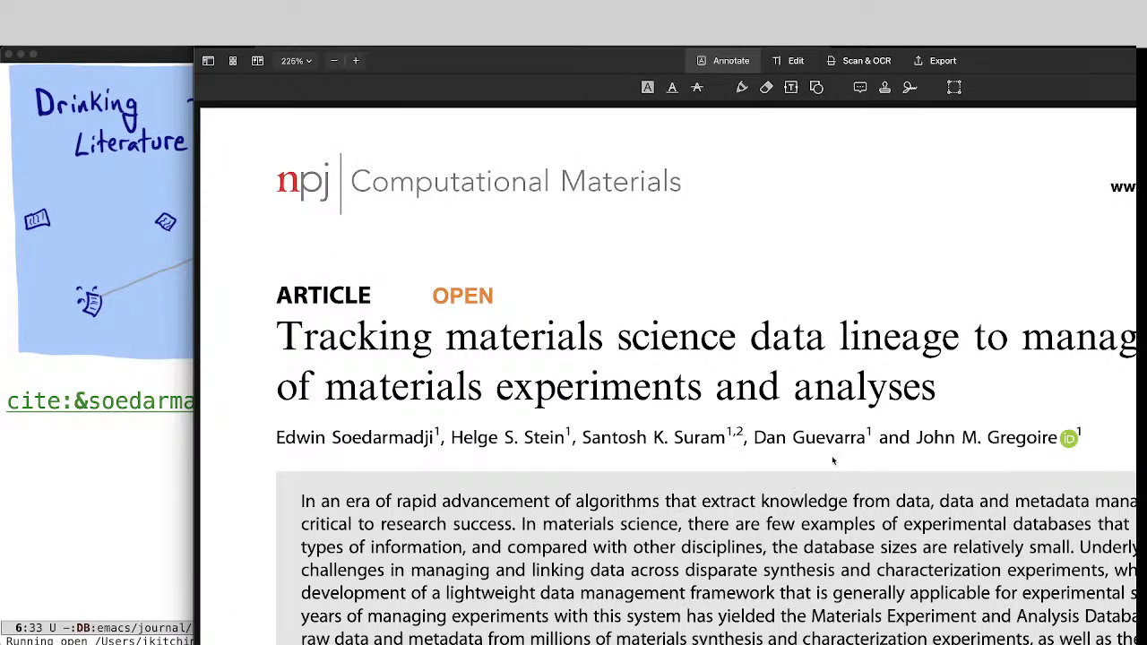
mouse_move(717, 585)
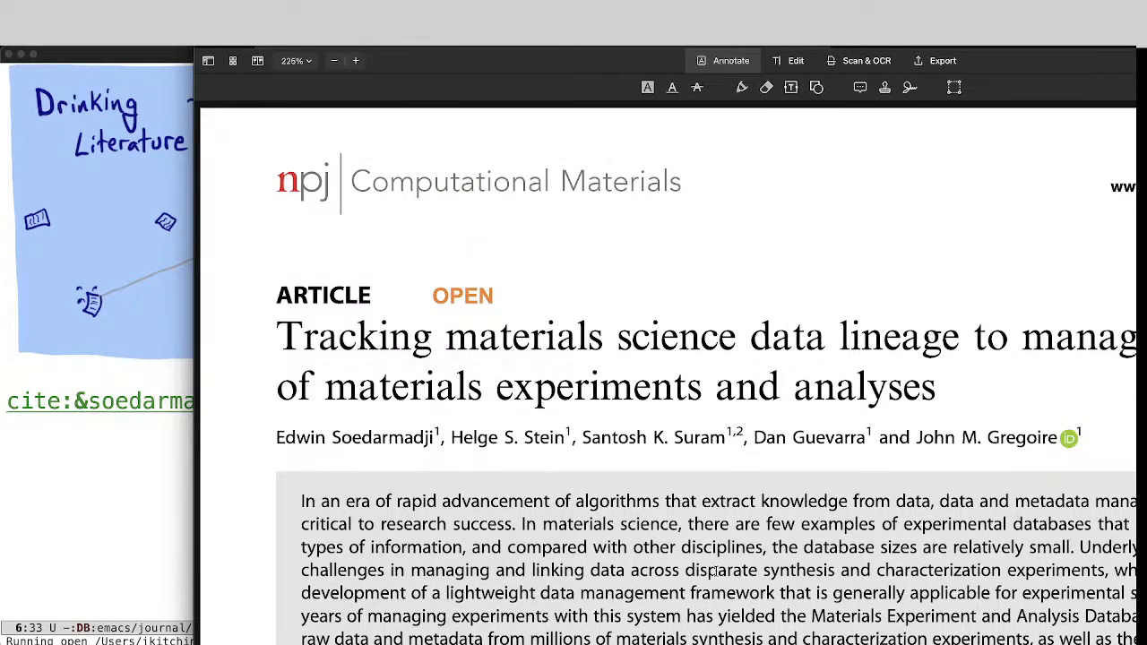
mouse_move(102, 549)
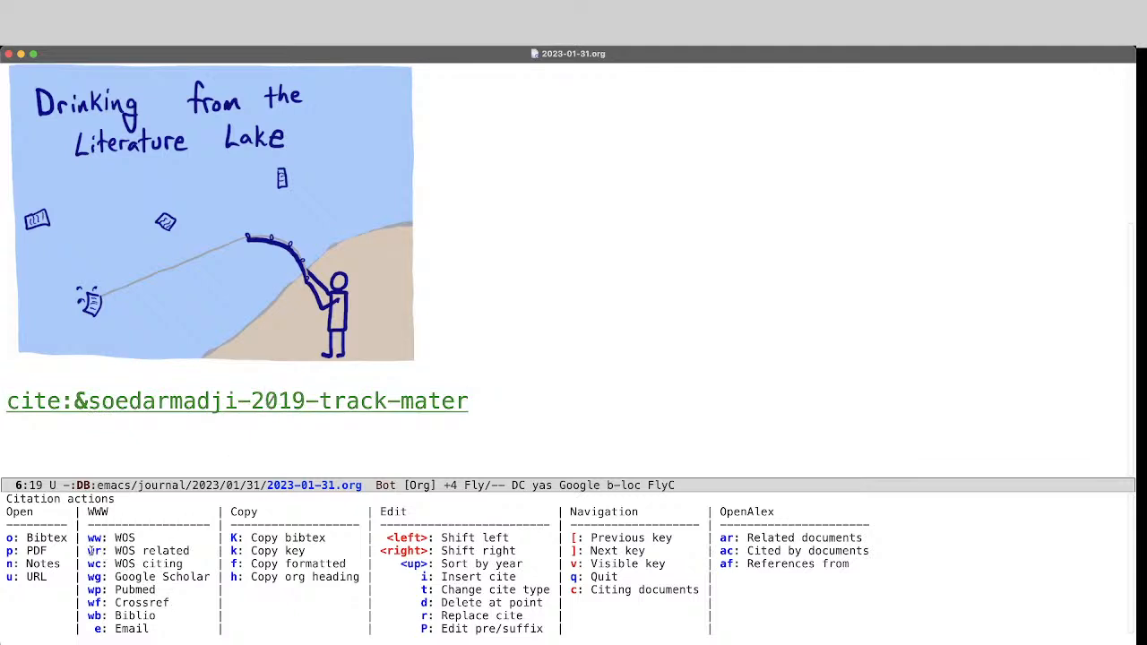
mouse_move(154, 551)
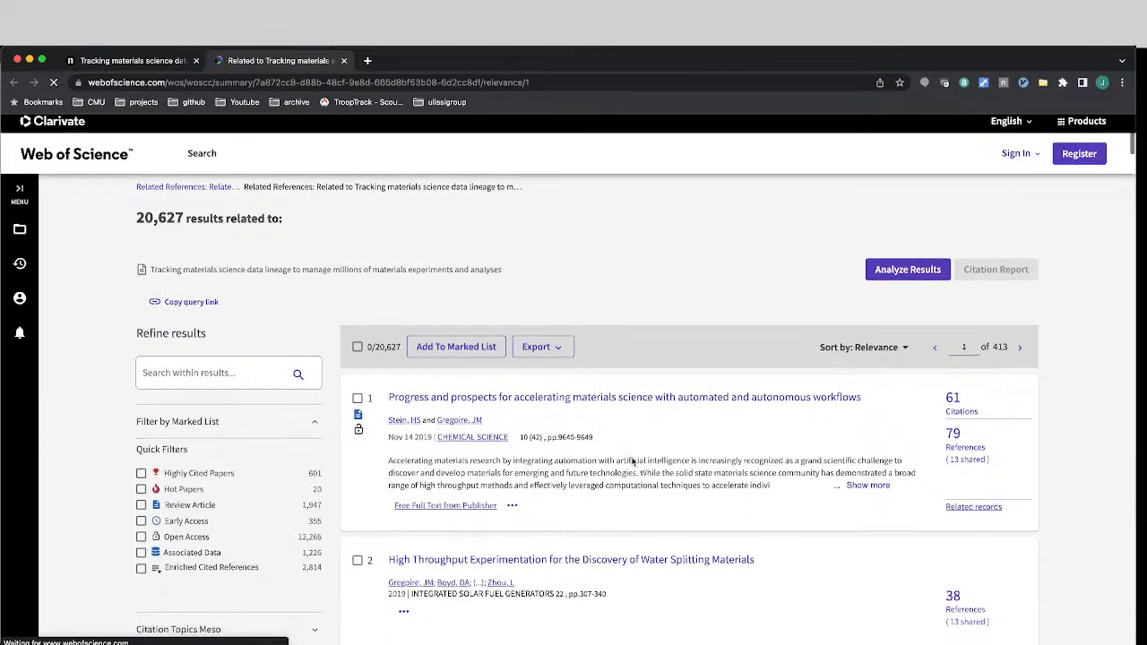
Scroll down the Web of Science related-records list.
scroll("down", 3)
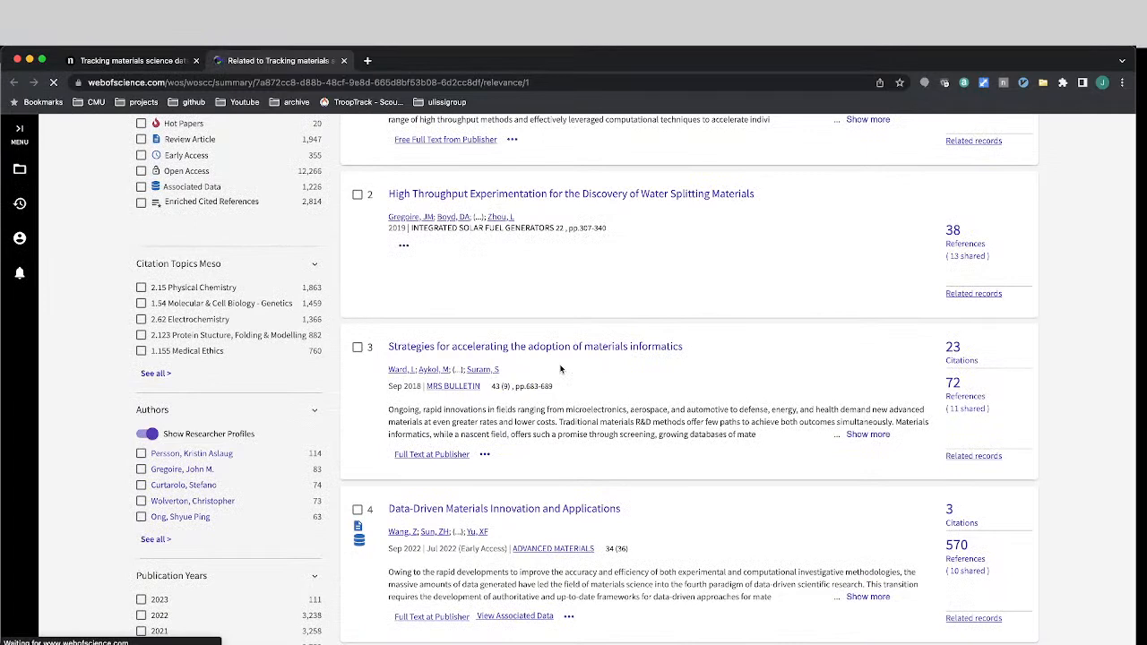
mouse_move(552, 373)
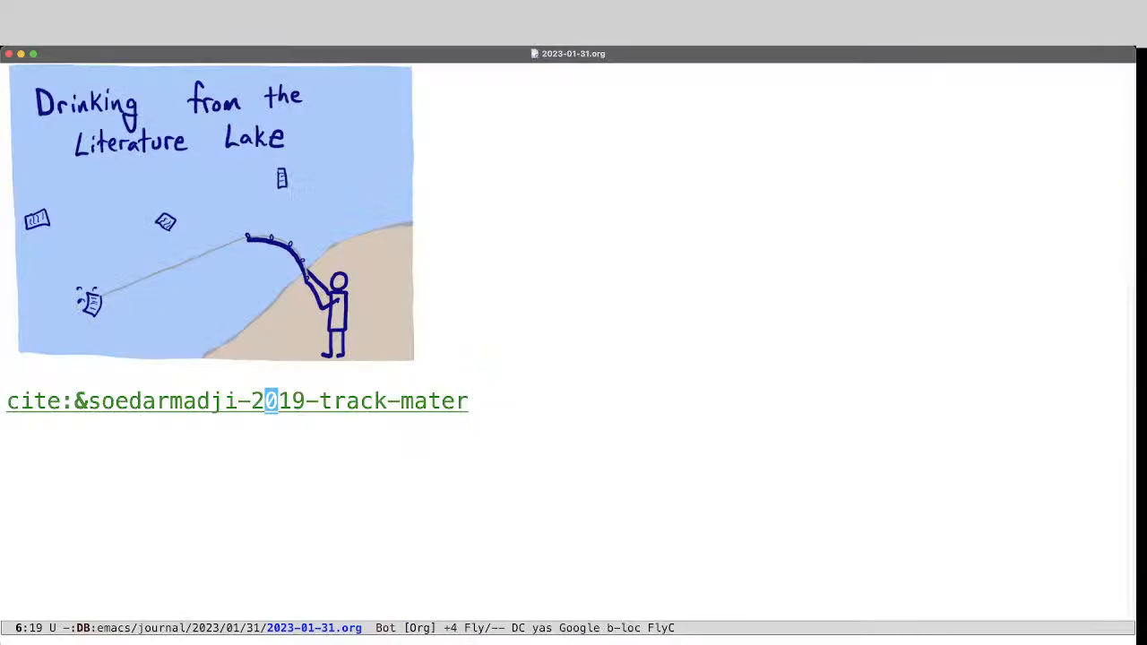
Click the Soedarmadji 2019 cite link to reopen its citation actions menu.
left_click(269, 400)
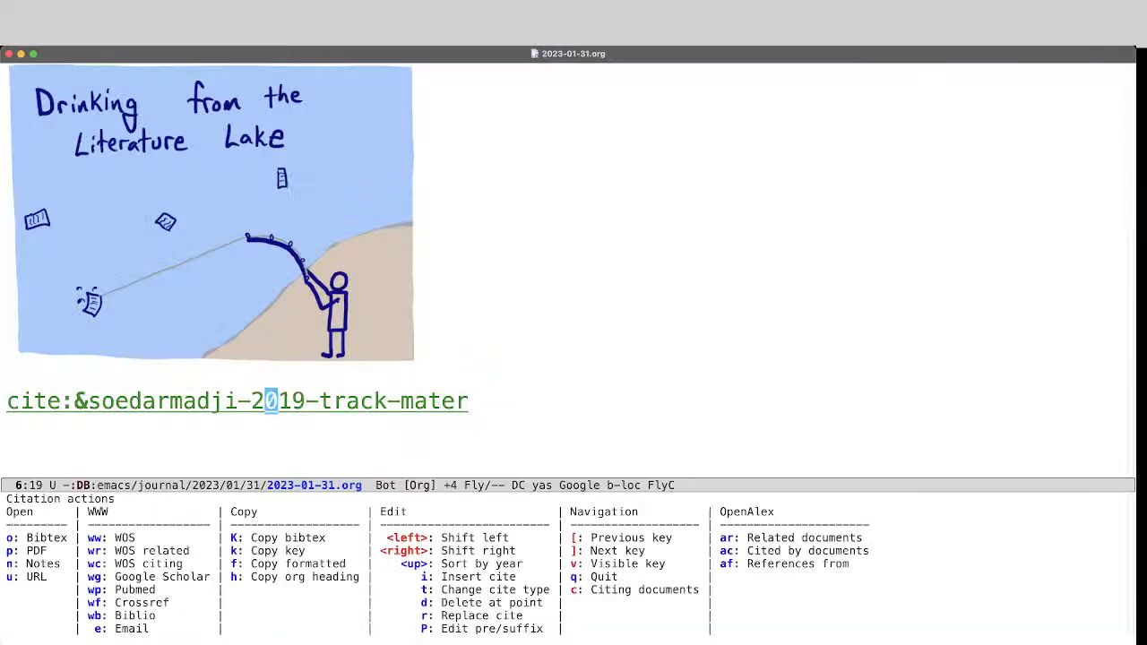
mouse_move(7, 551)
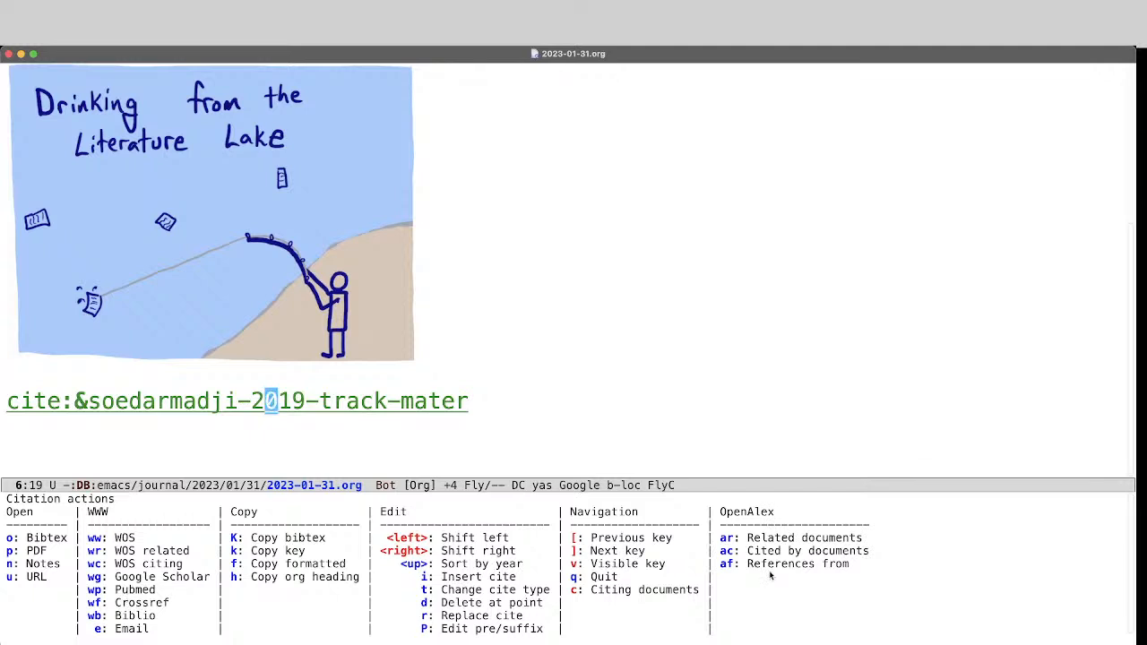
mouse_move(728, 537)
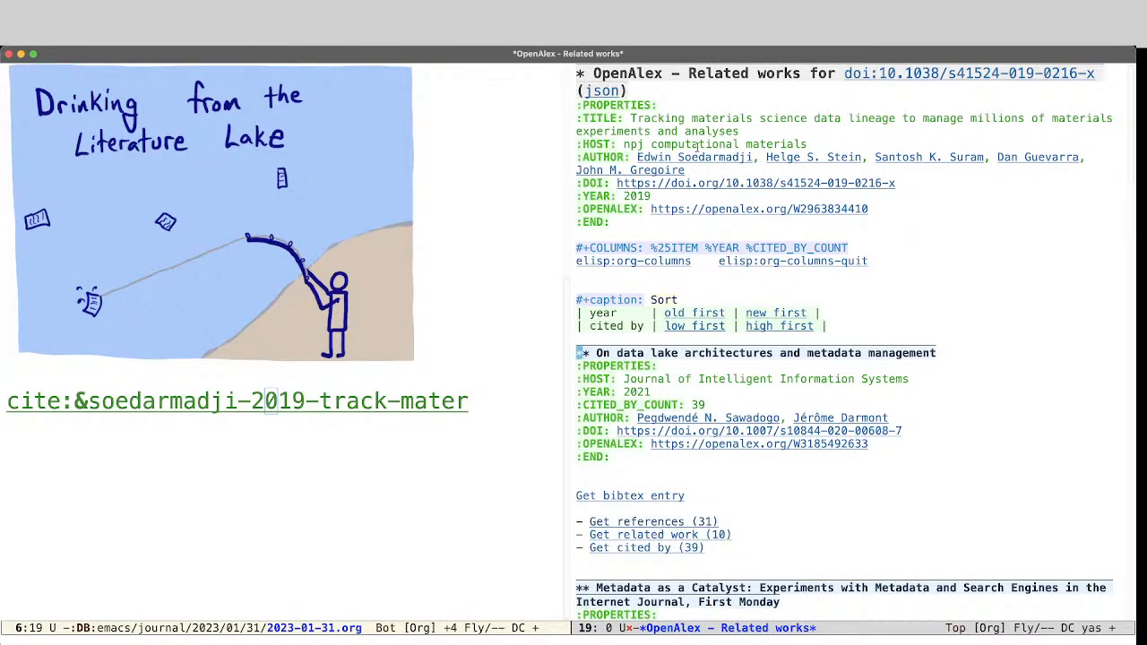
mouse_move(743, 431)
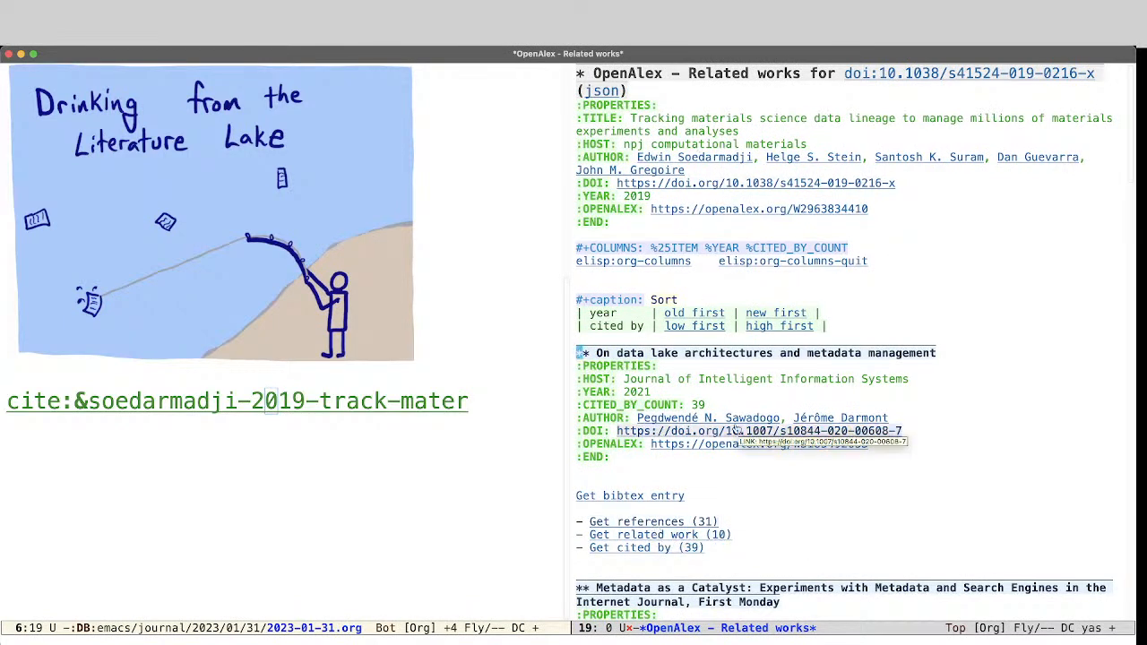
mouse_move(710, 107)
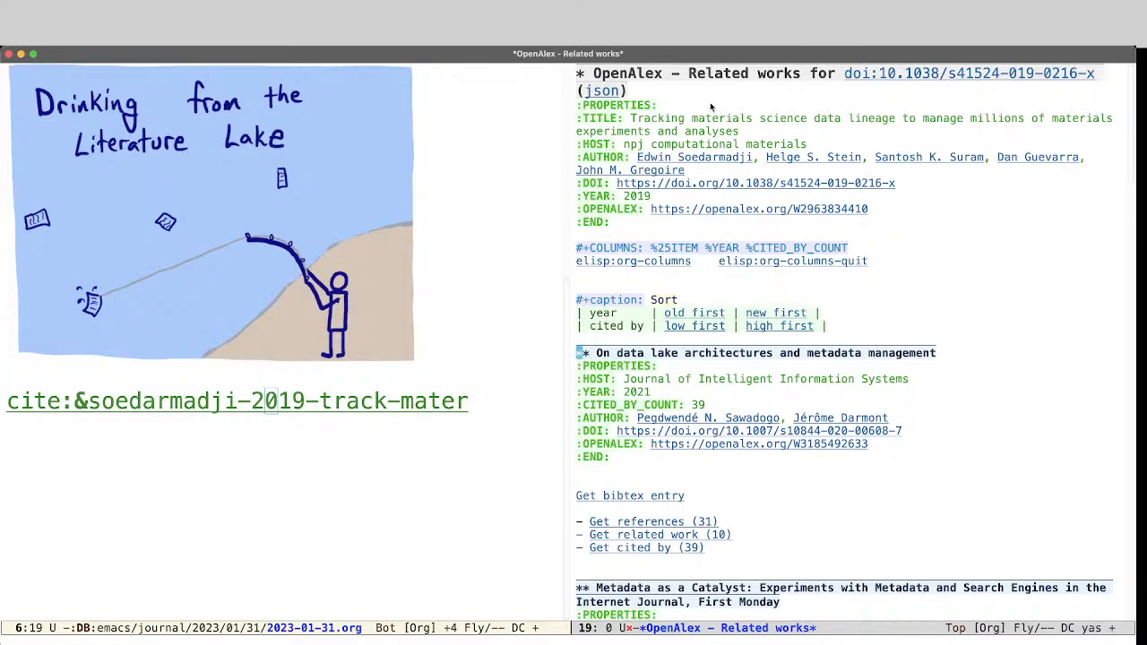
mouse_move(769, 357)
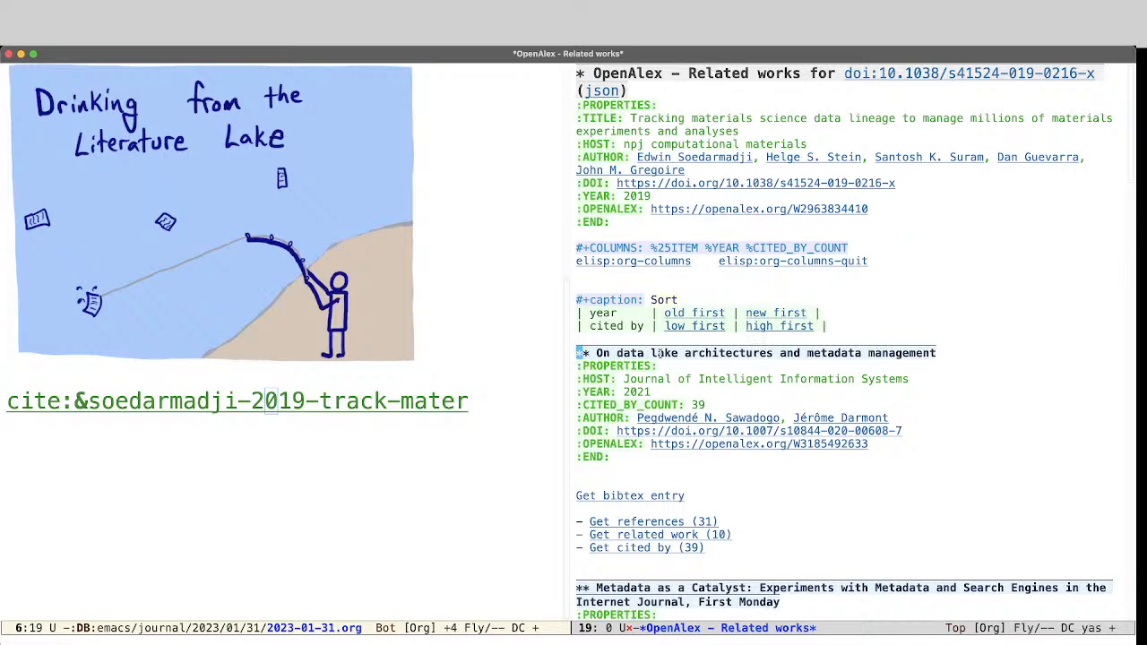
mouse_move(673, 331)
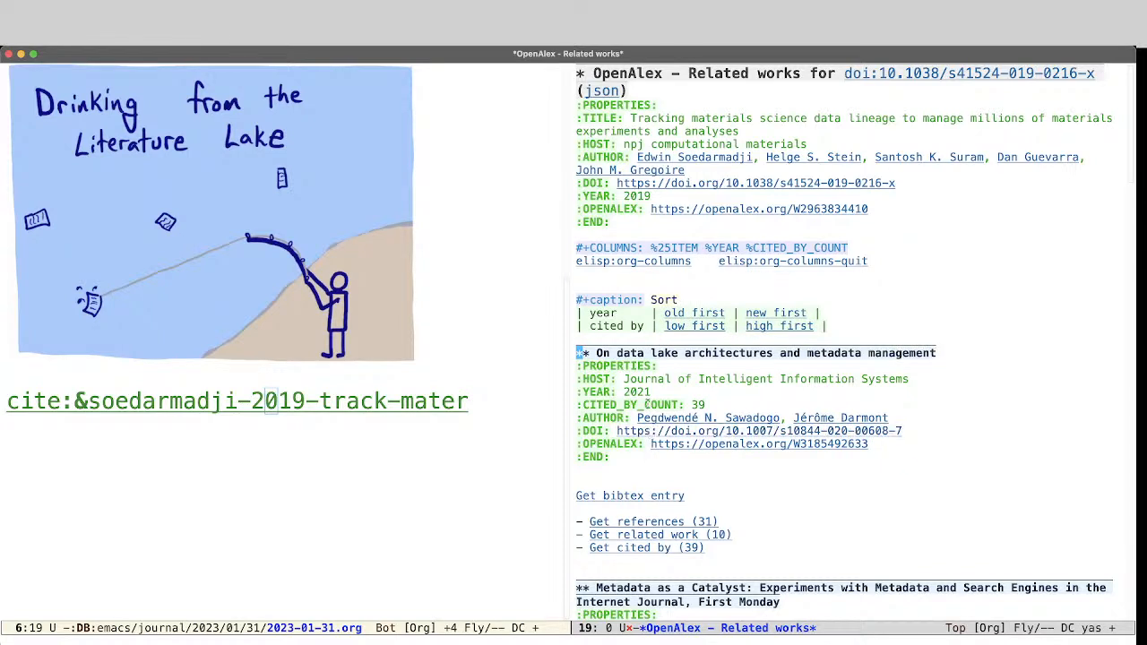
mouse_move(769, 338)
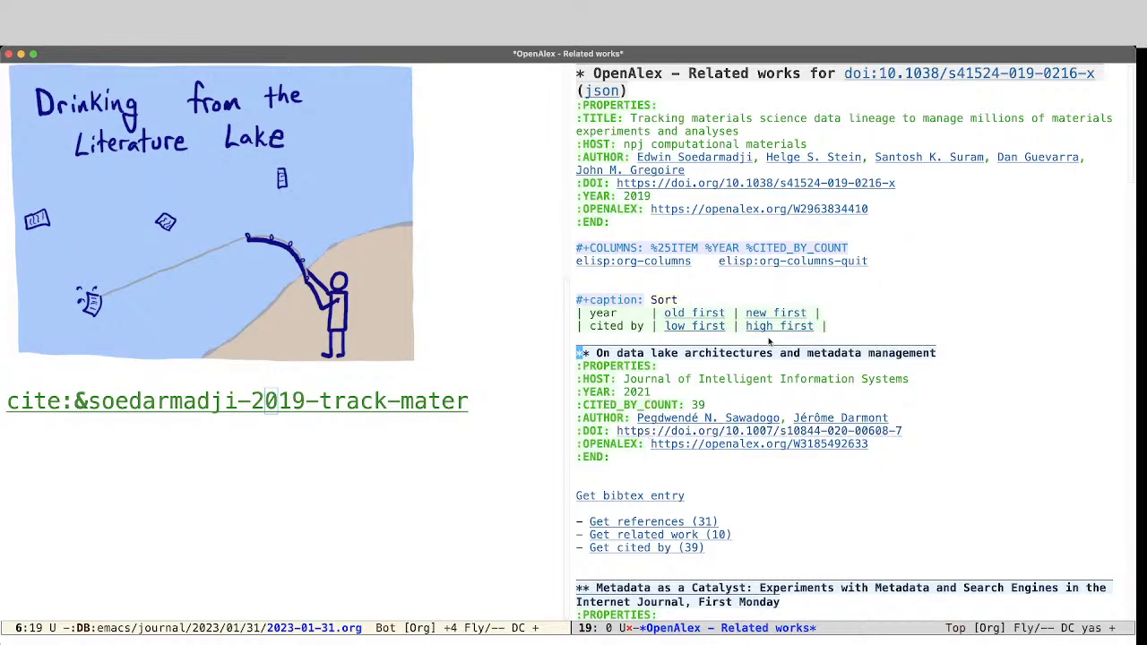
mouse_move(697, 444)
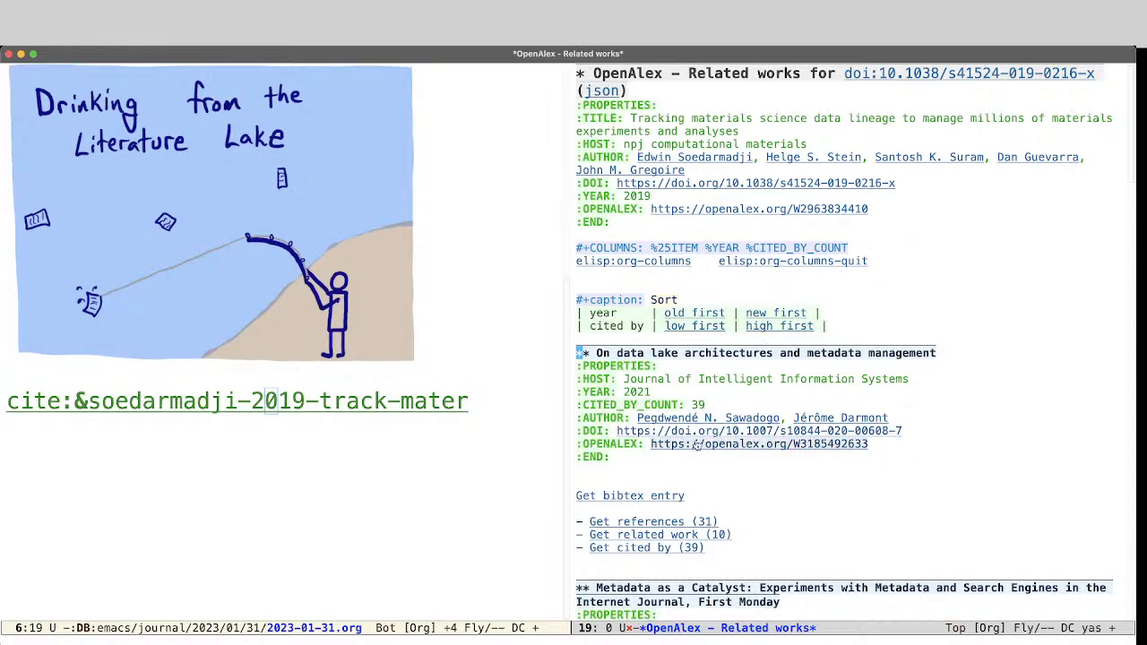
mouse_move(684, 405)
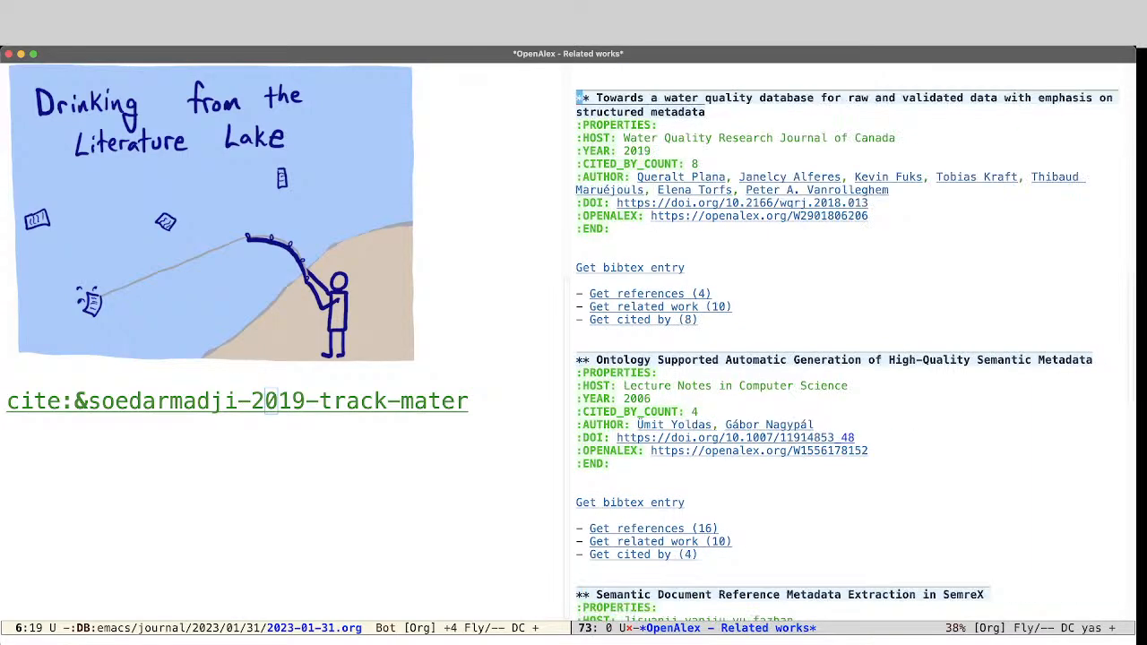
Scroll to Henshaw 2001 'Metadata as a Catalyst' and request its bibtex entry.
scroll("down", 3)
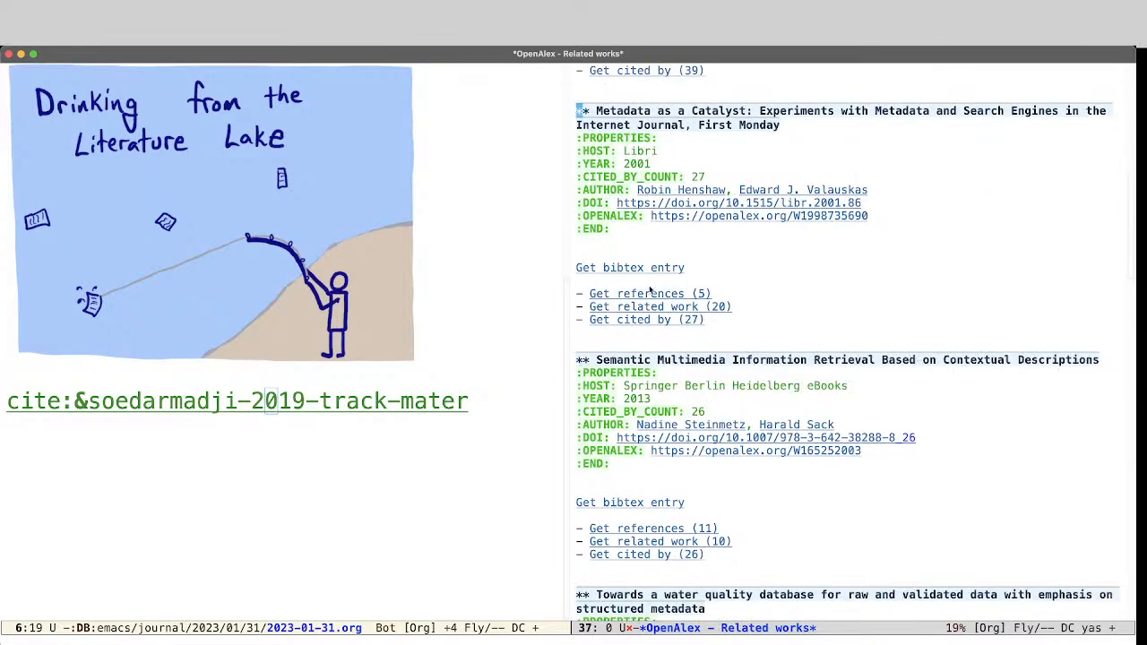
mouse_move(629, 267)
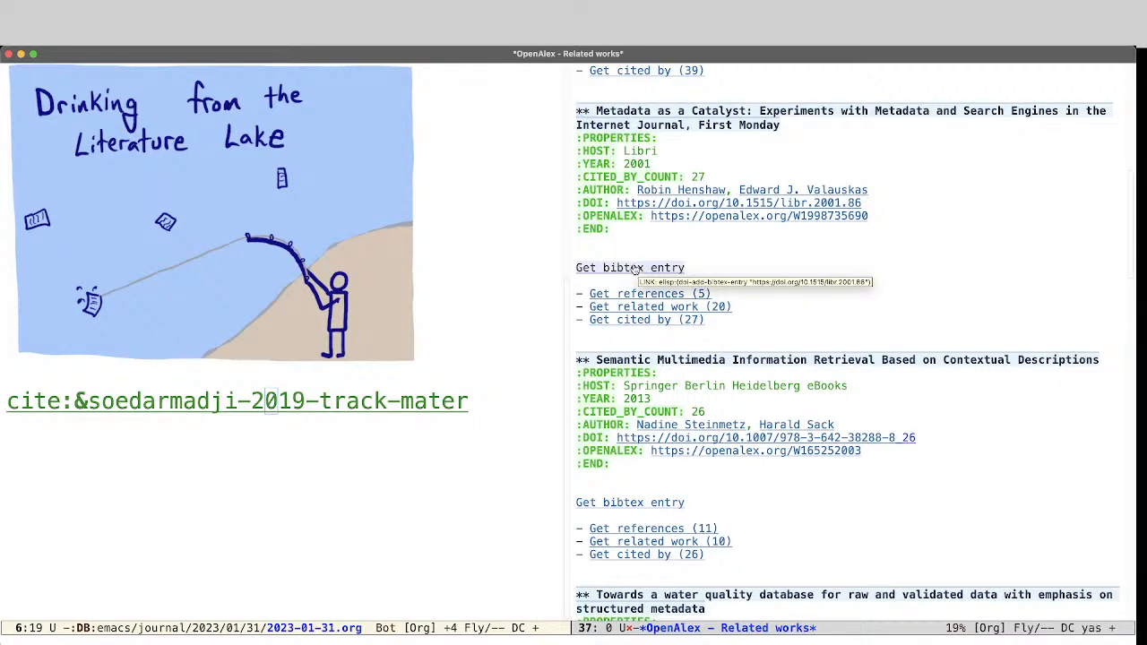
left_click(629, 267)
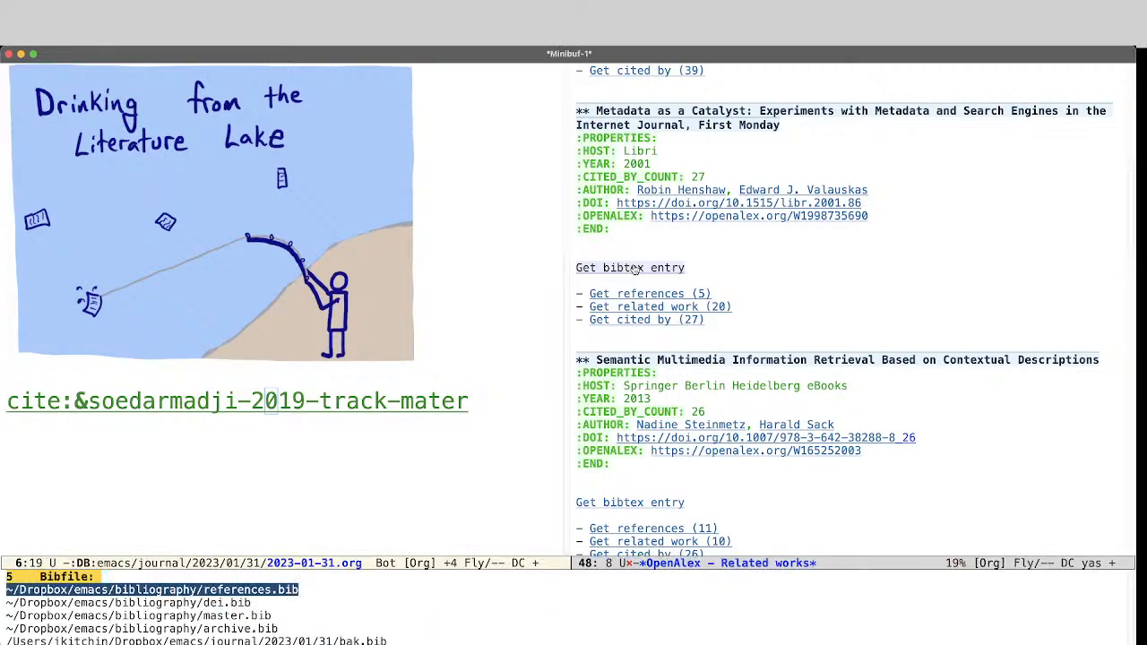
Save the Metadata as a Catalyst entry to references.bib and scroll the buffer.
left_click(630, 267)
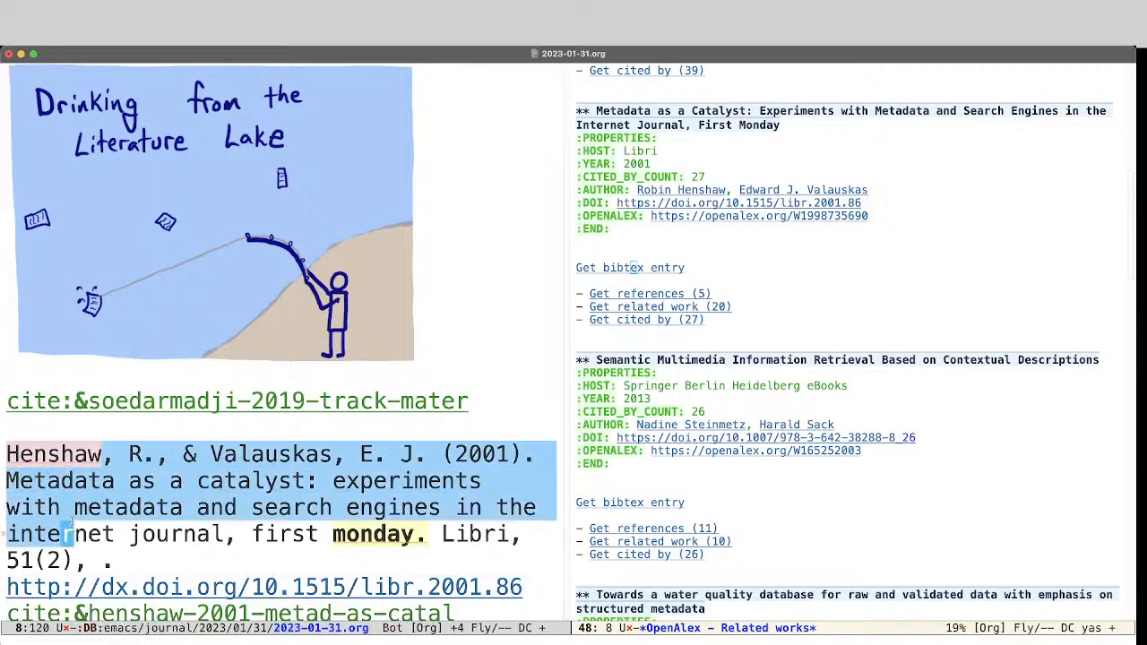
scroll("down", 3)
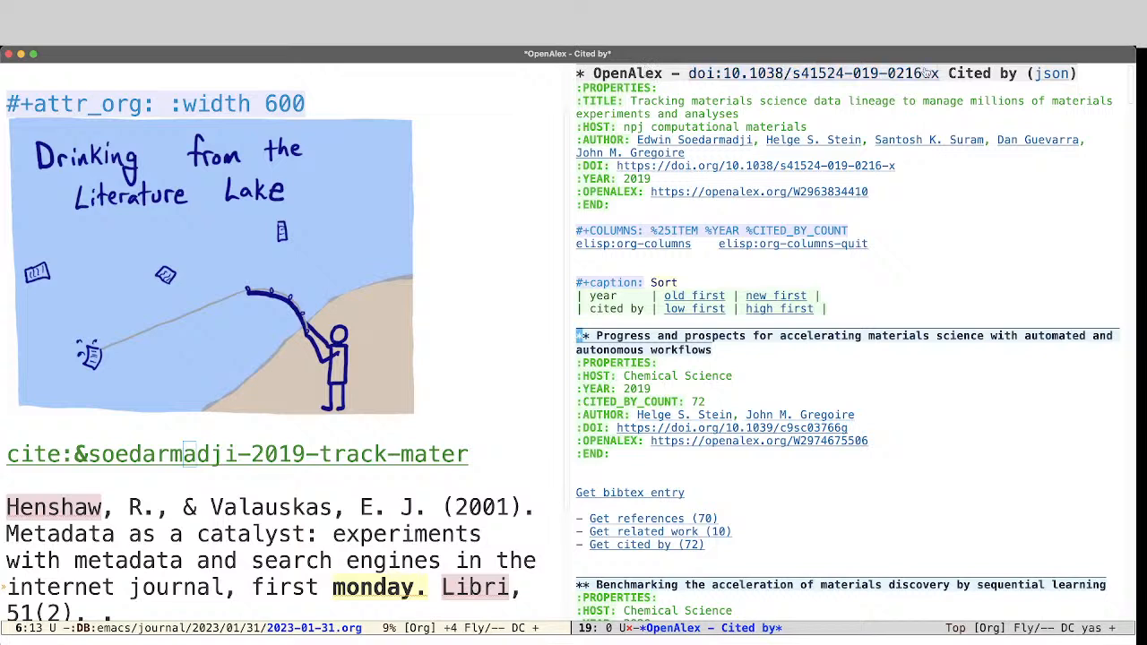
mouse_move(819, 83)
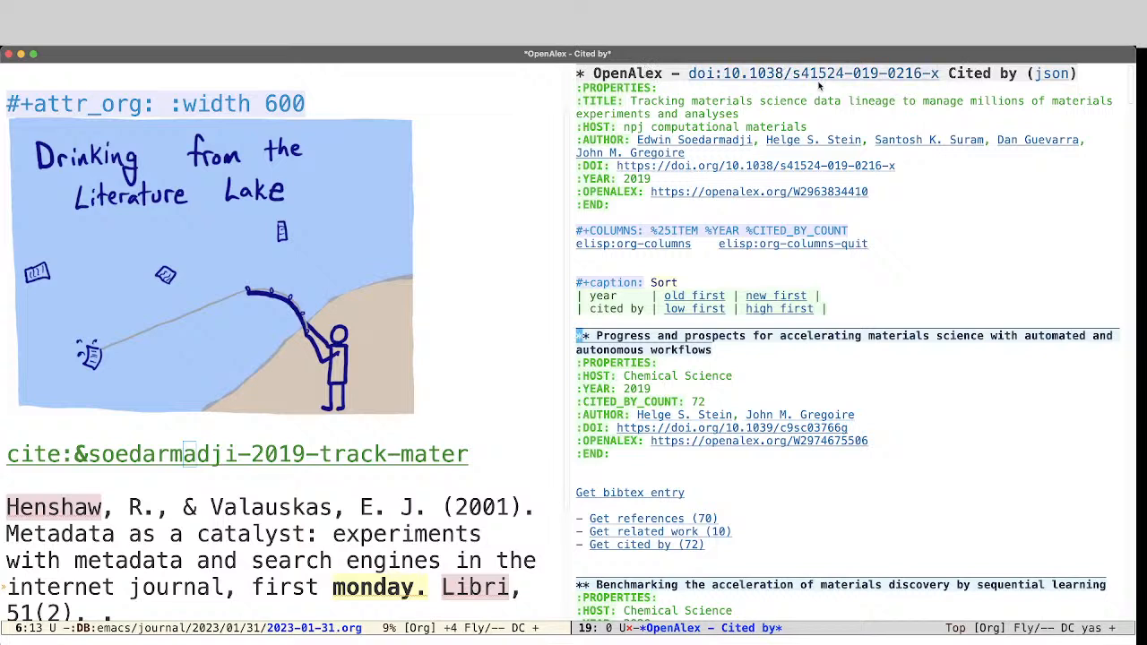
mouse_move(775, 177)
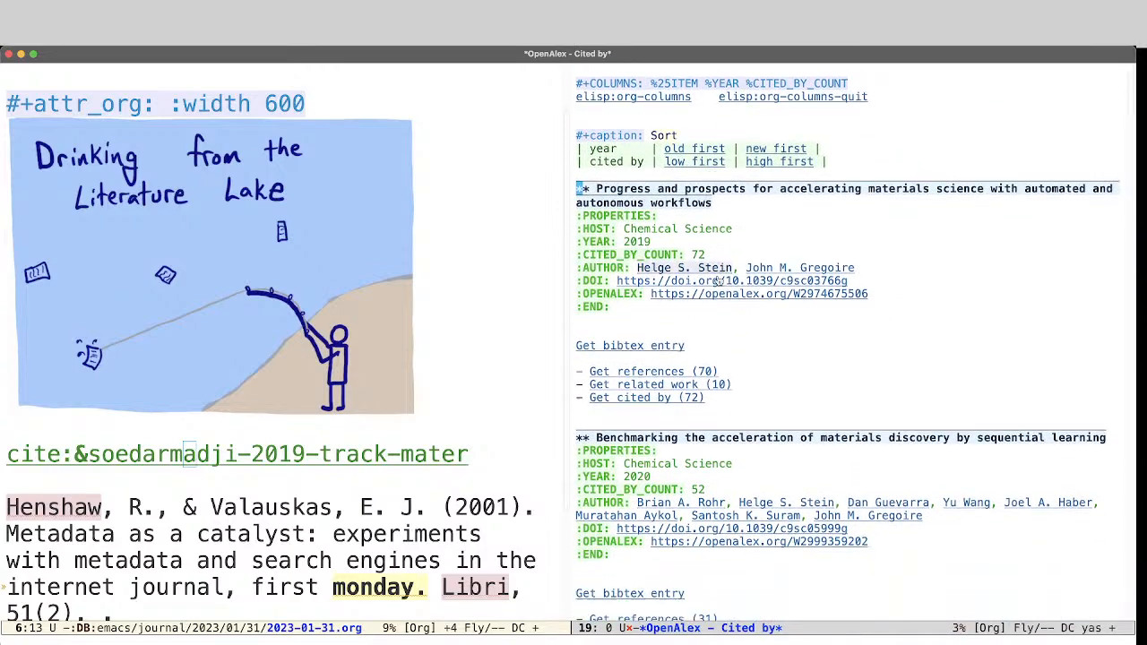
Scroll through the OpenAlex cited-by list for the data-lineage paper.
scroll("down", 3)
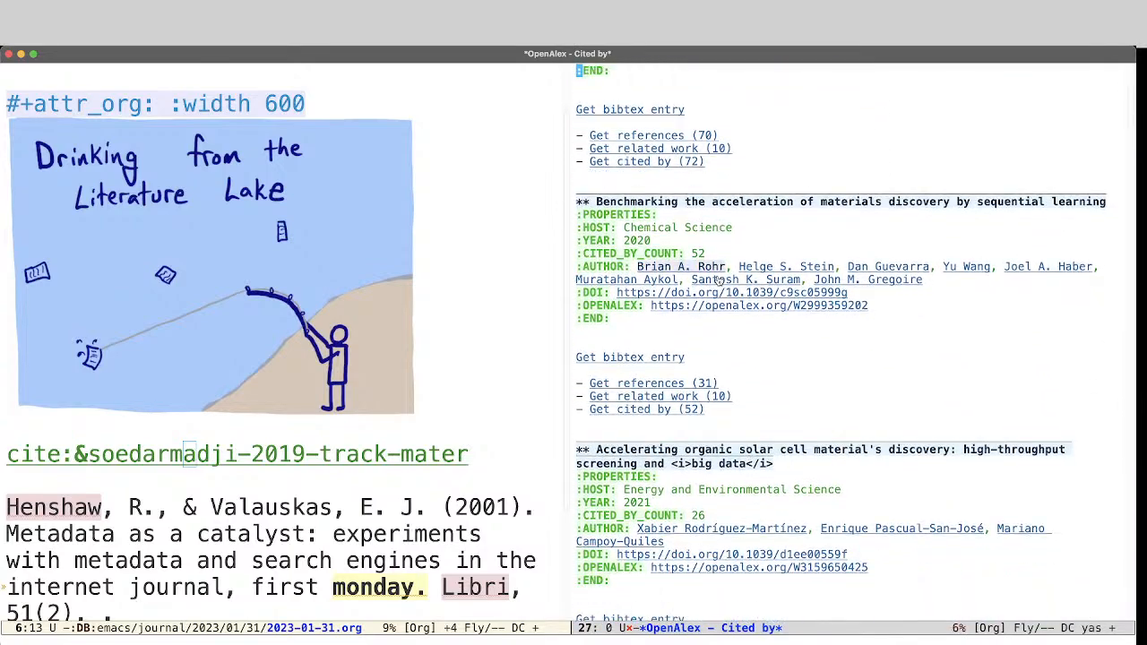
scroll("down", 3)
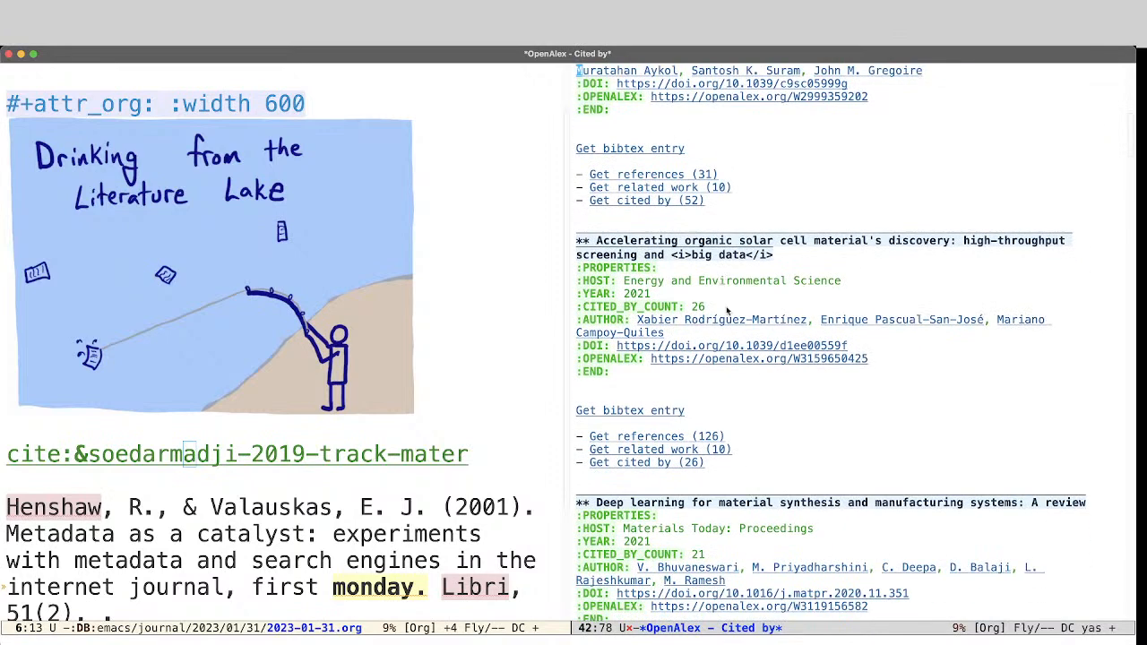
mouse_move(660, 477)
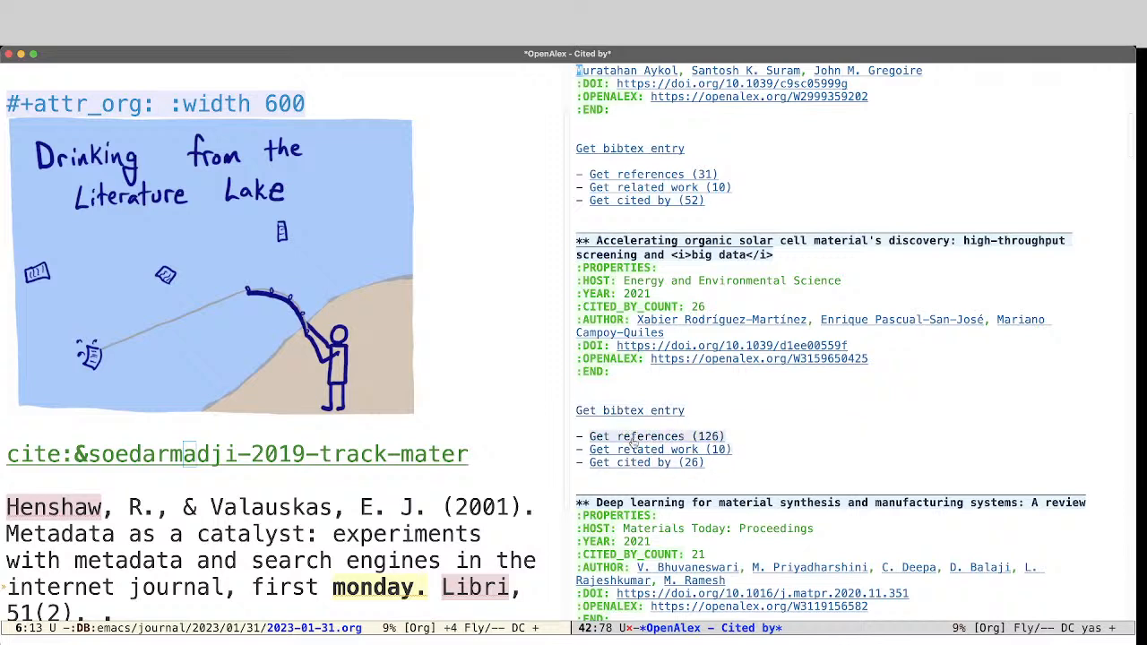
mouse_move(626, 435)
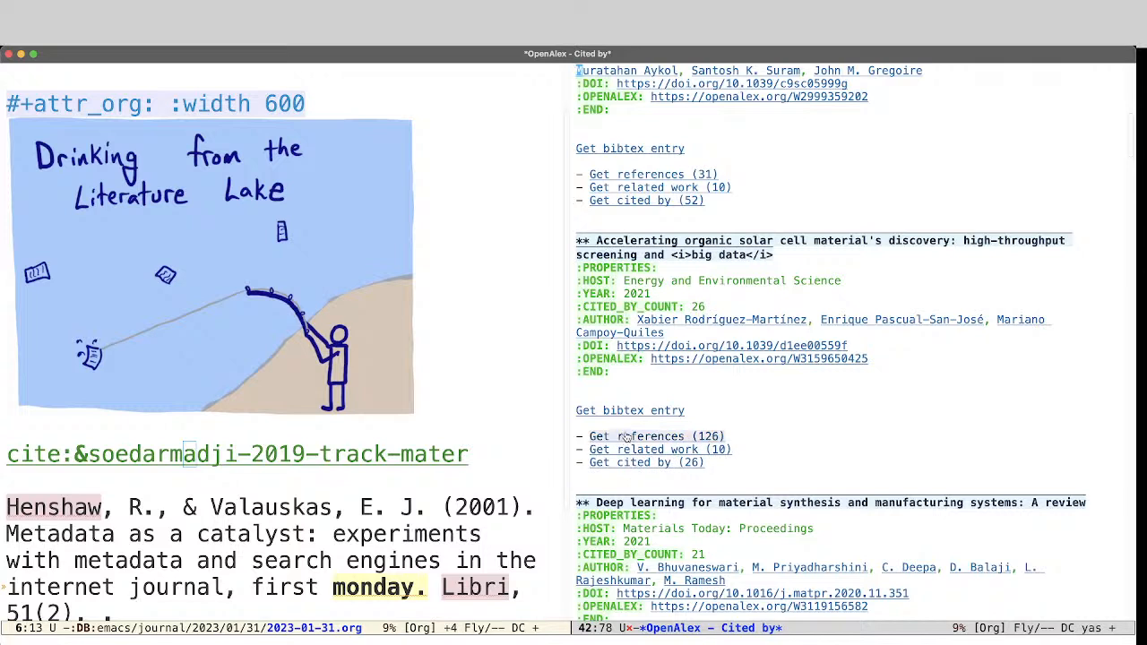
mouse_move(690, 469)
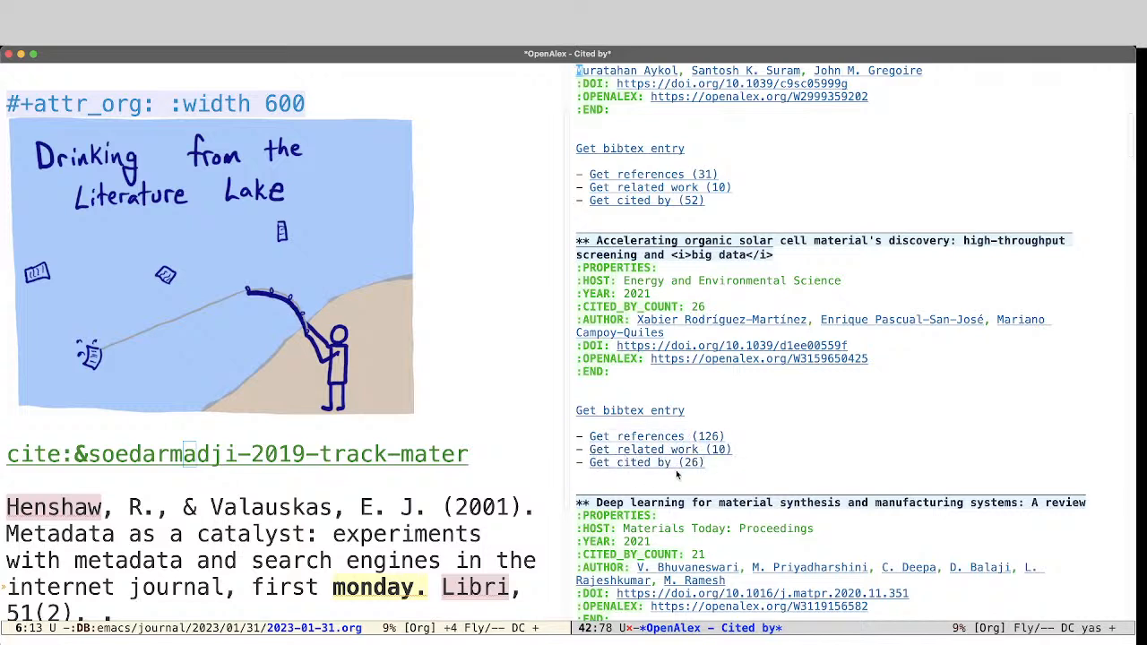
mouse_move(334, 477)
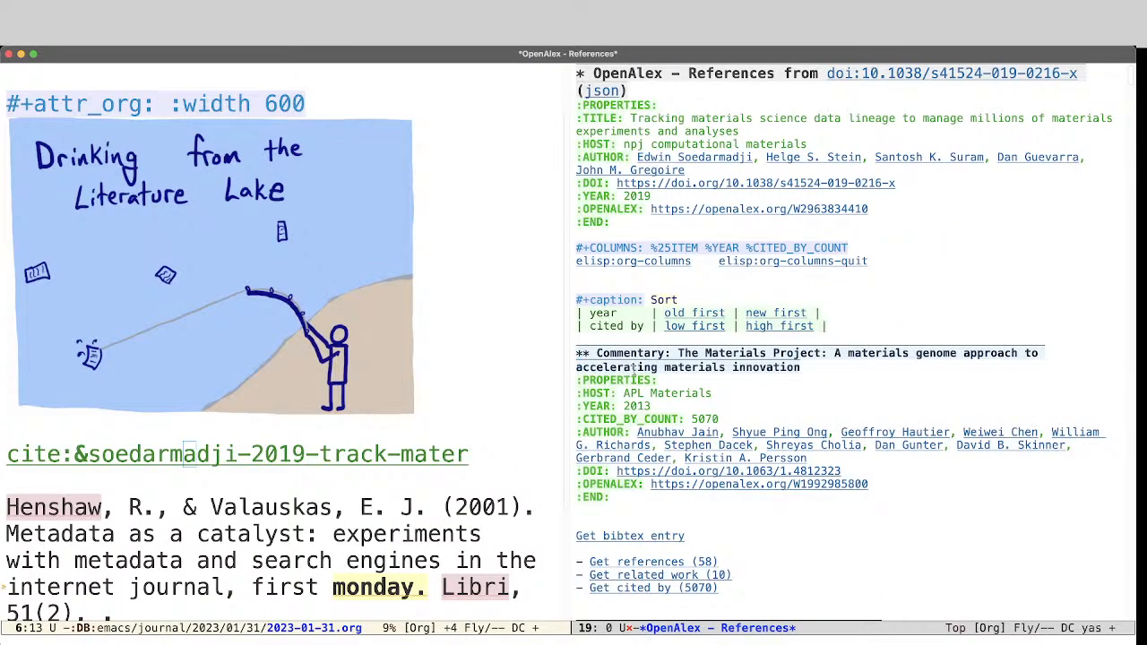
mouse_move(858, 73)
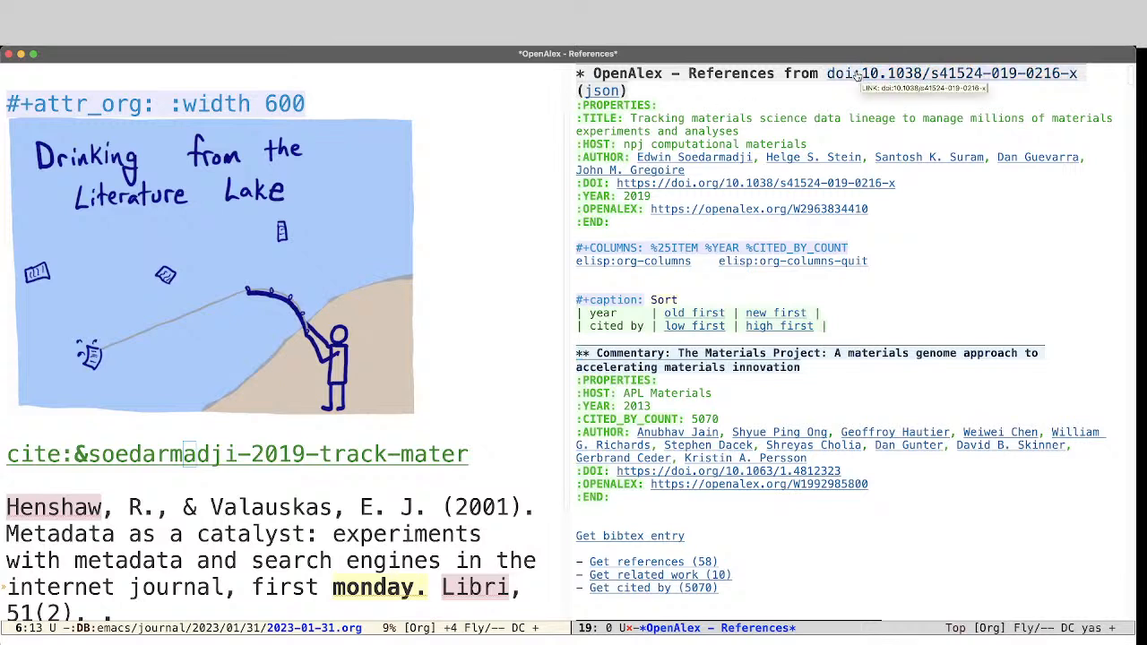
Select the Materials Project commentary title and start an M-x 'cros' crossref command.
double_click(622, 353)
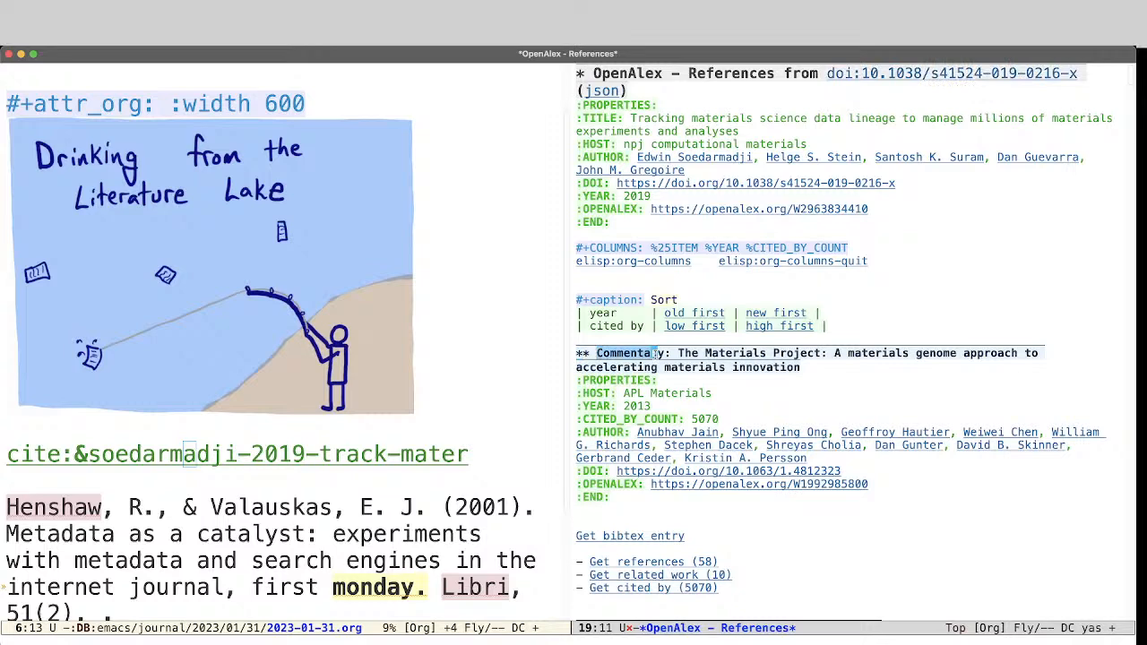
key("M-x")
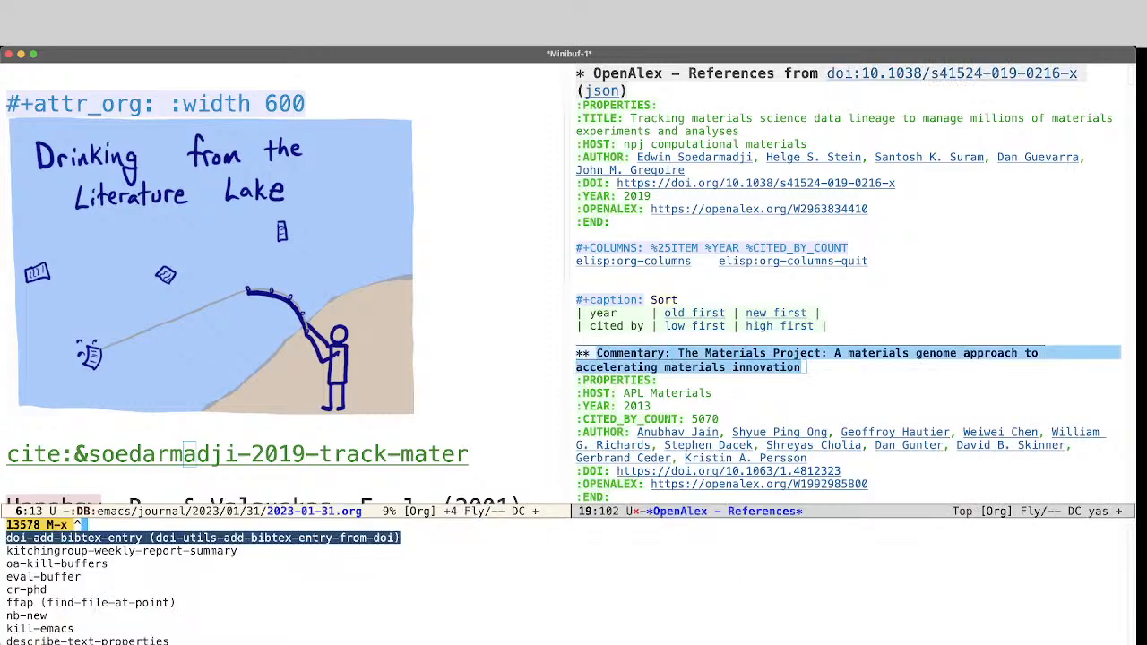
type("cros")
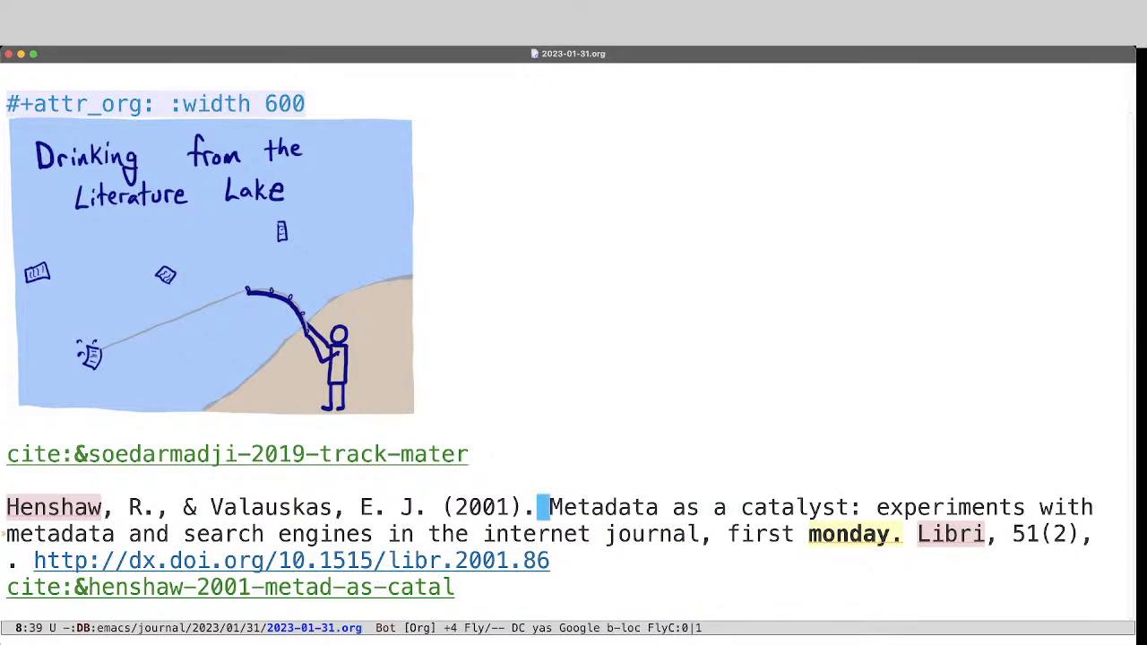
Click the Soedarmadji 2019 cite:& link to show its OpenAlex actions.
left_click(237, 454)
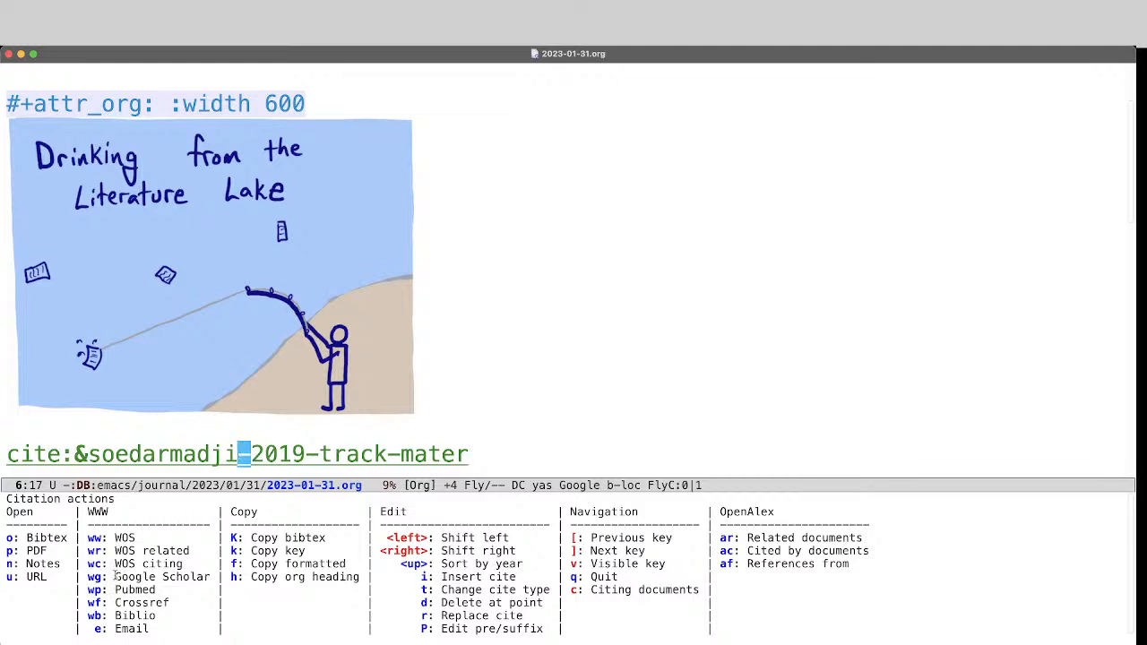
mouse_move(143, 613)
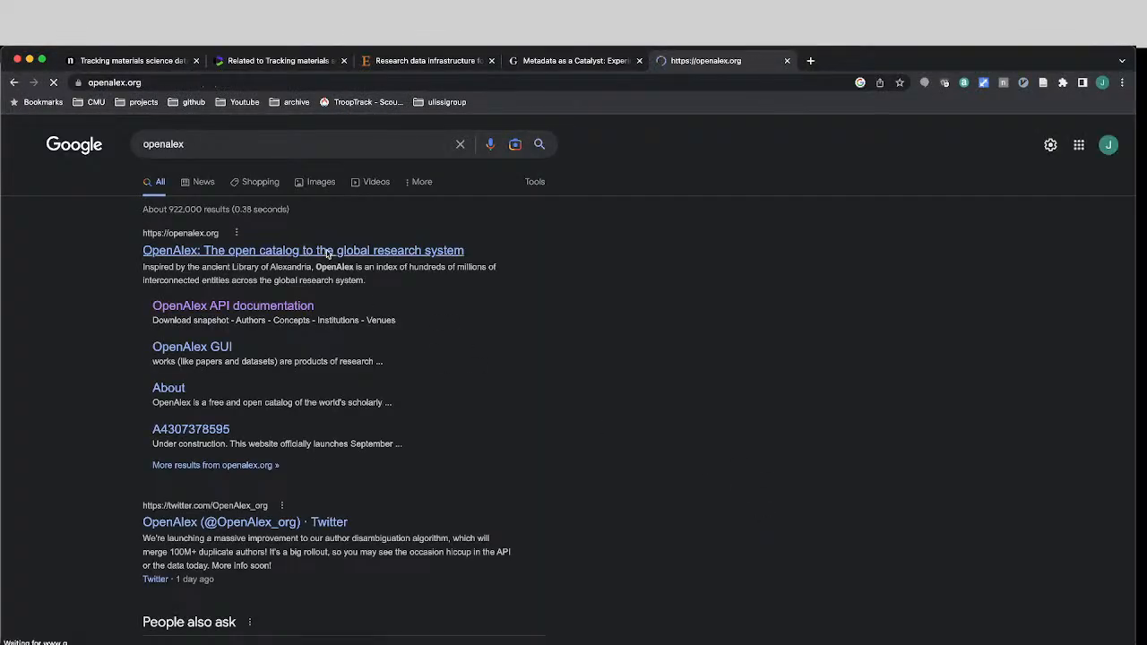
Follow the OpenAlex search result to the data-lineage paper's work page.
left_click(325, 251)
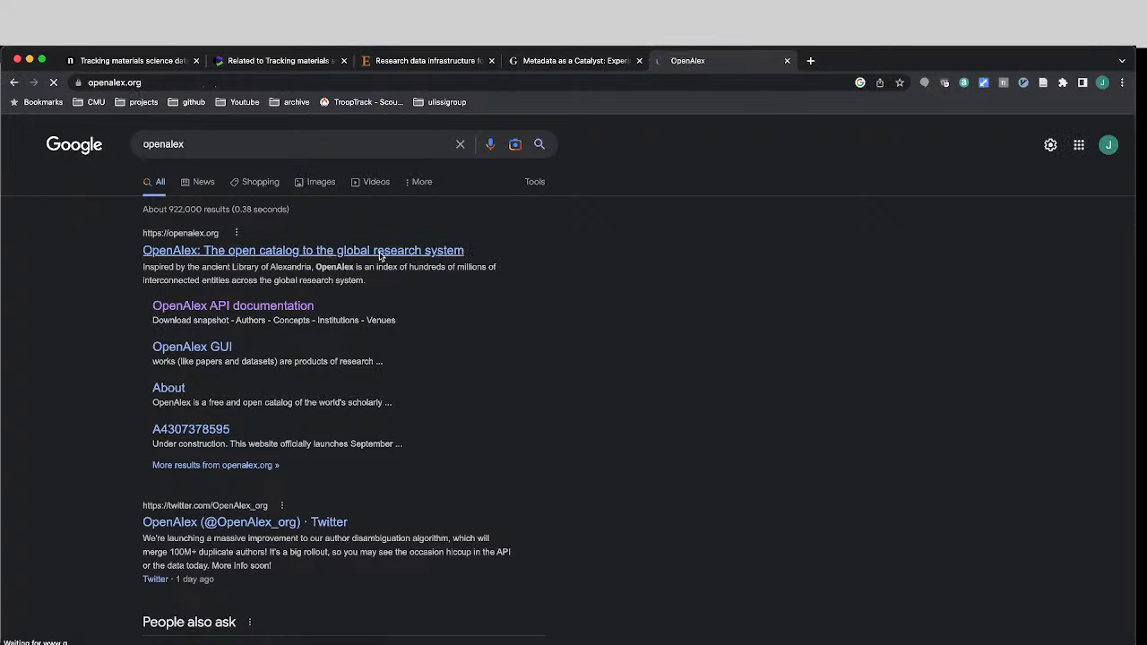
left_click(303, 250)
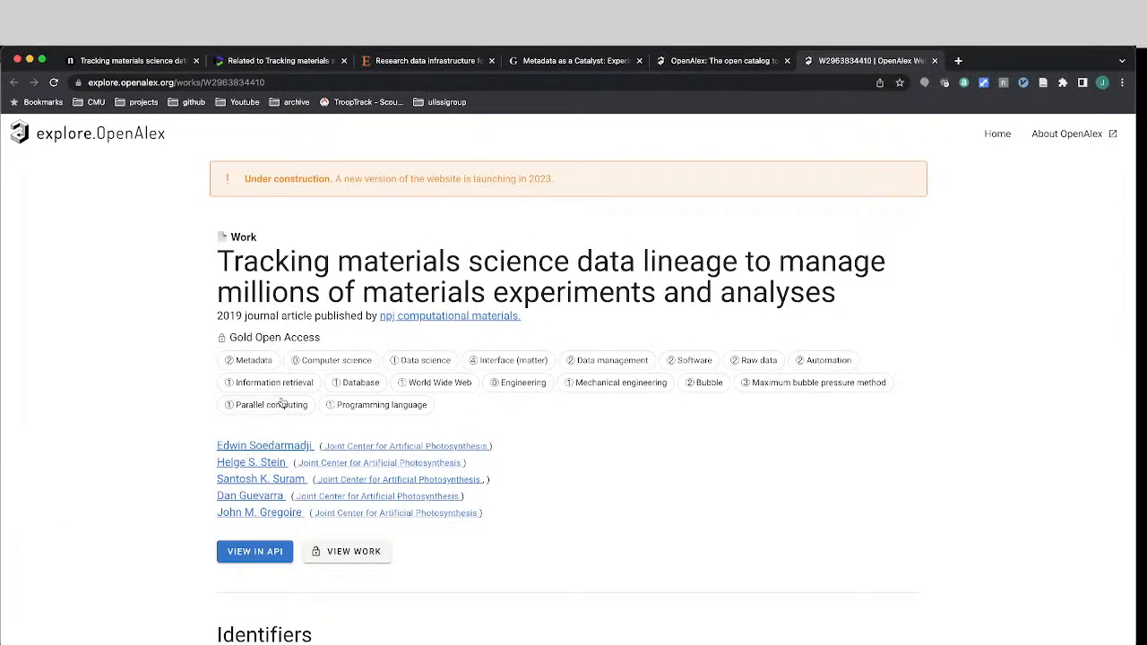
mouse_move(321, 532)
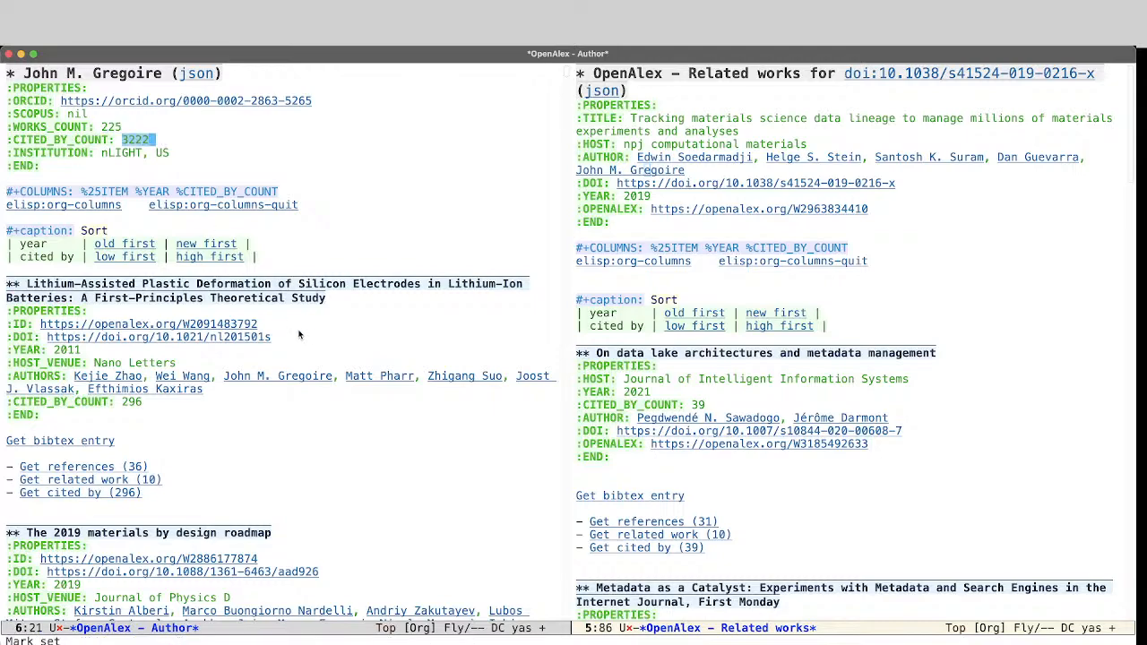
Scroll through John M. Gregoire's OpenAlex author profile beside the related works list.
scroll("down", 3)
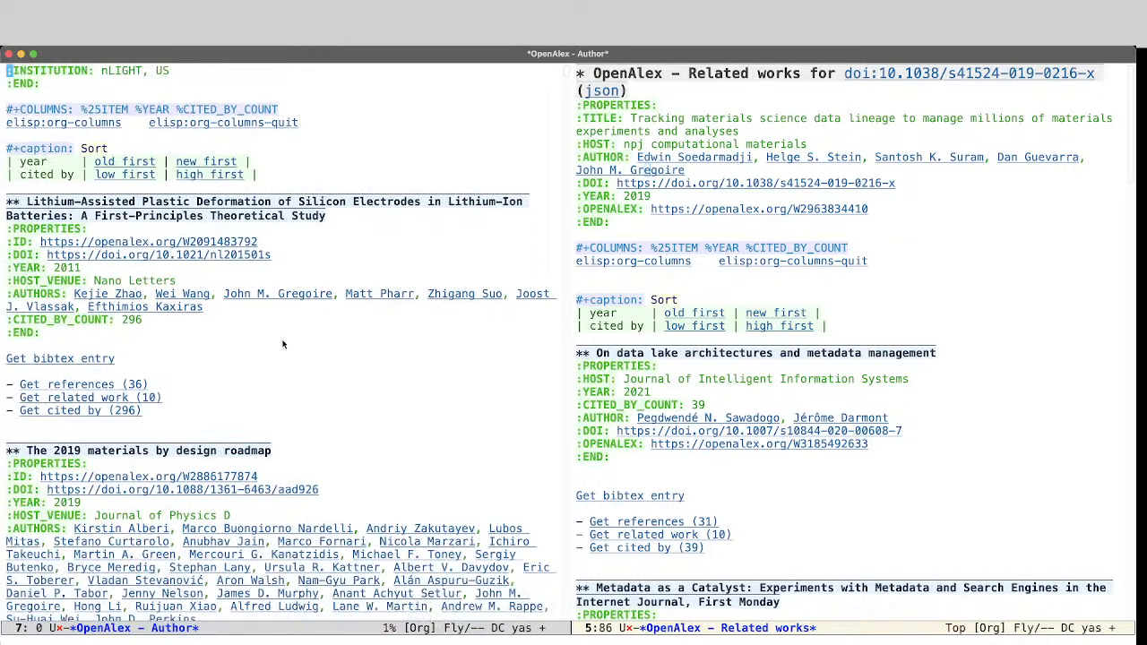
scroll("down", 3)
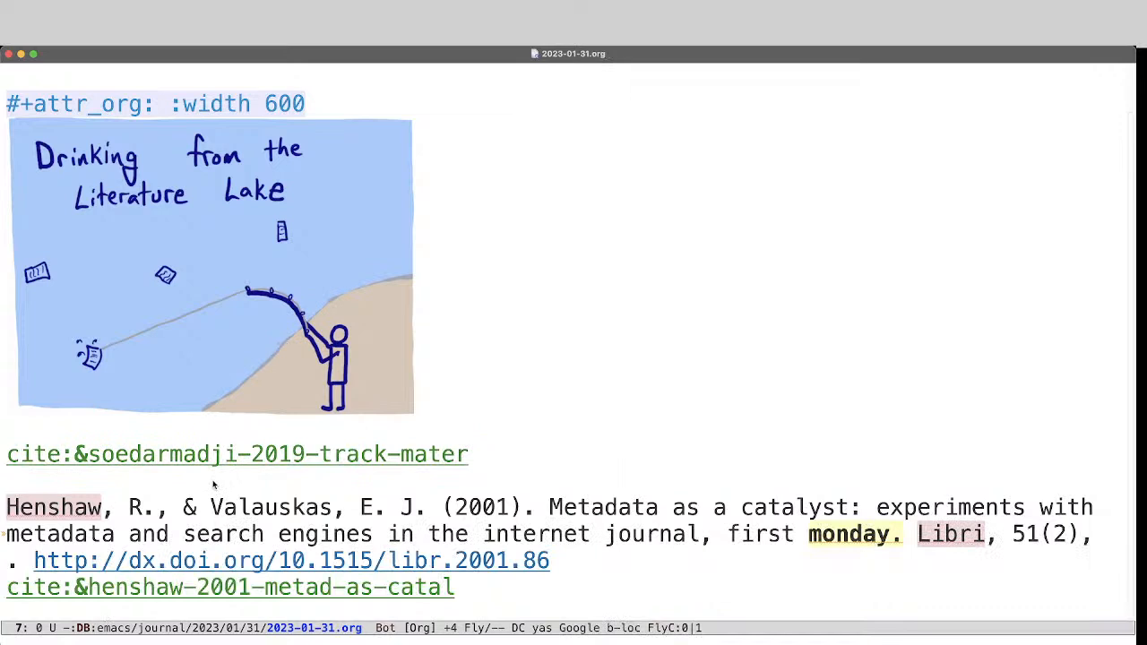
mouse_move(251, 475)
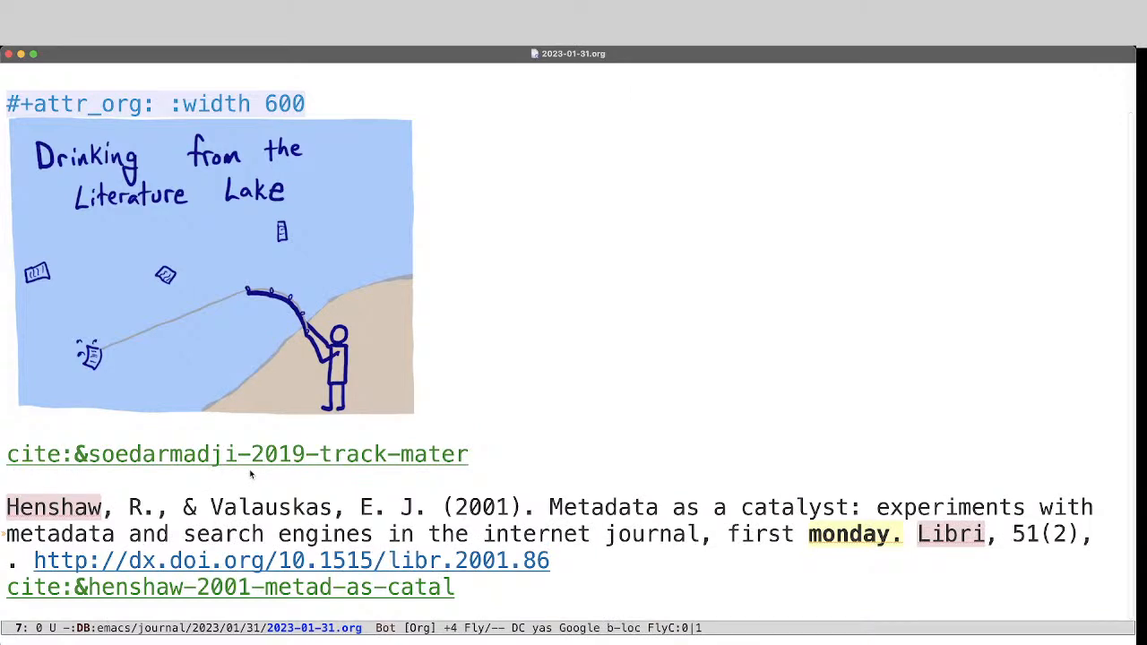
mouse_move(830, 453)
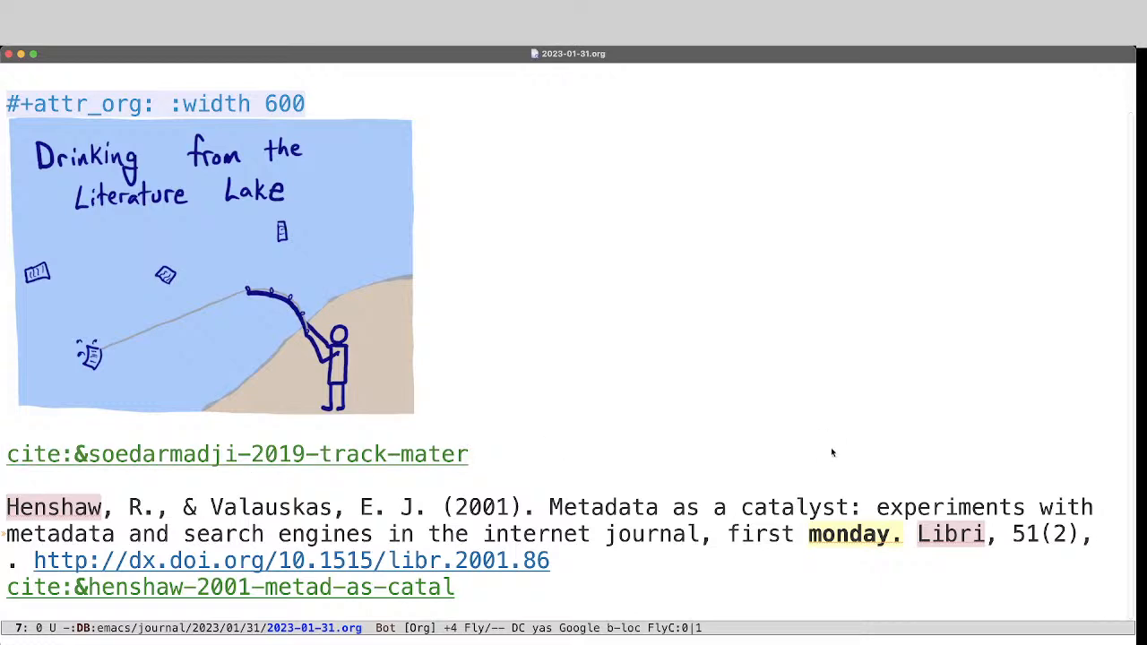
mouse_move(822, 450)
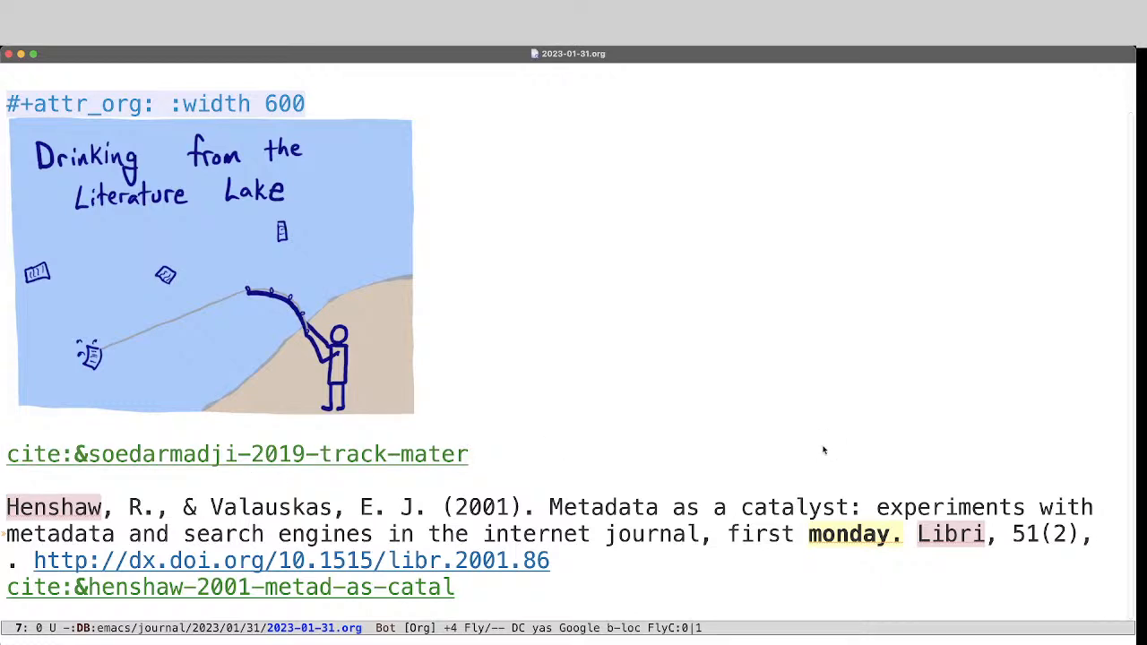